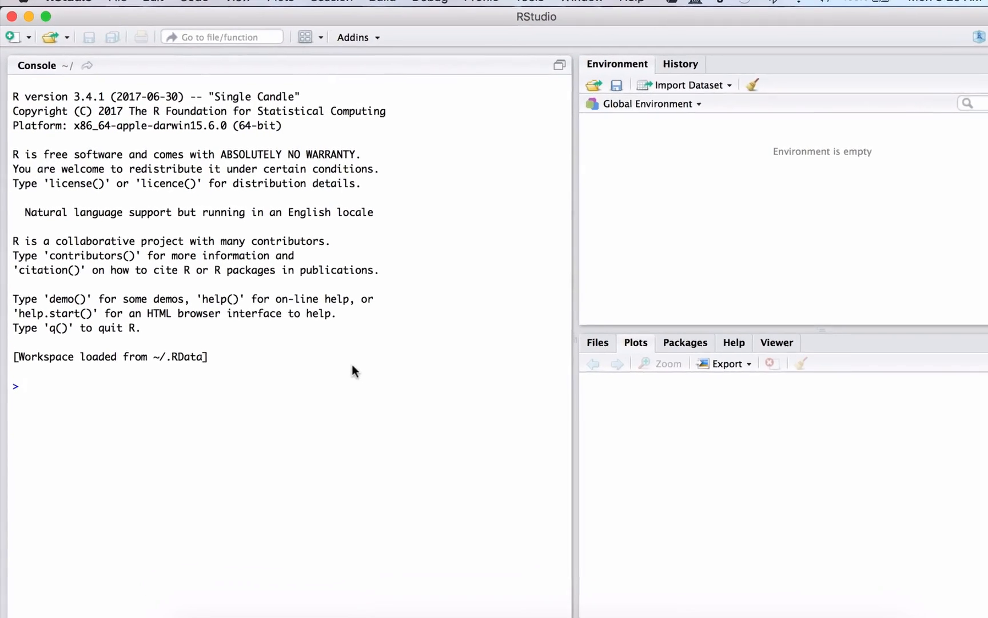
Create vector y holding integers 0 to 20 with y <- c(0:20) in the console
{"action": "type", "text": "y <-"}
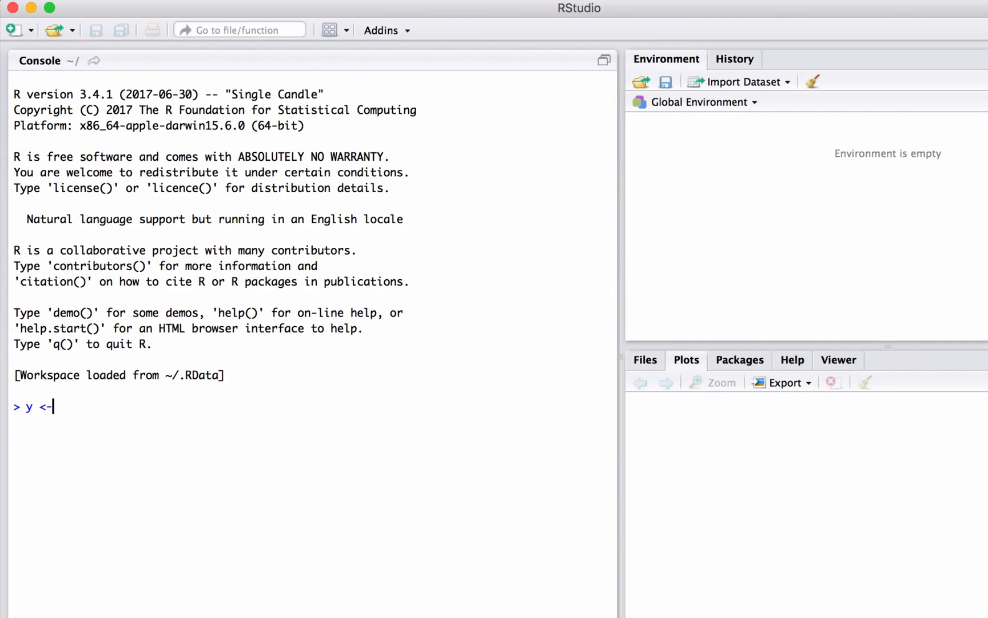
{"action": "type", "text": "c"}
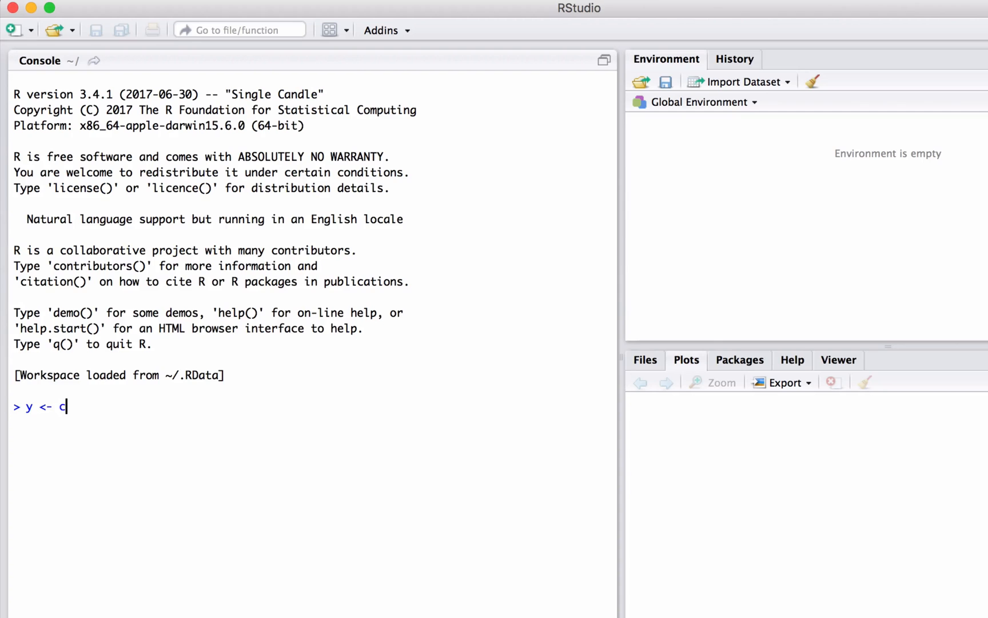
{"action": "type", "text": "(0:"}
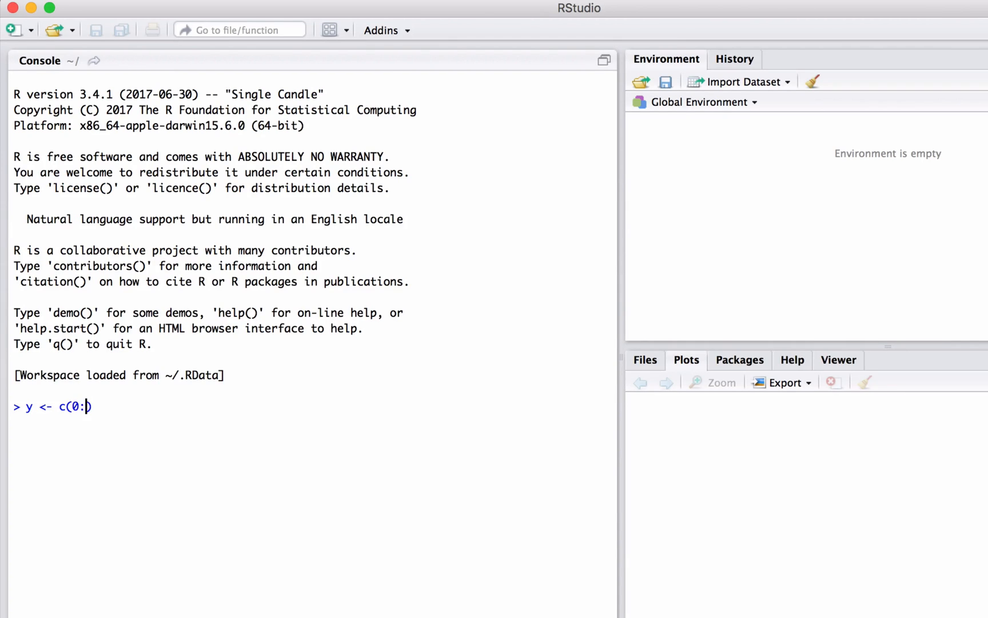
{"action": "type", "text": "20"}
{"action": "key", "text": "Return"}
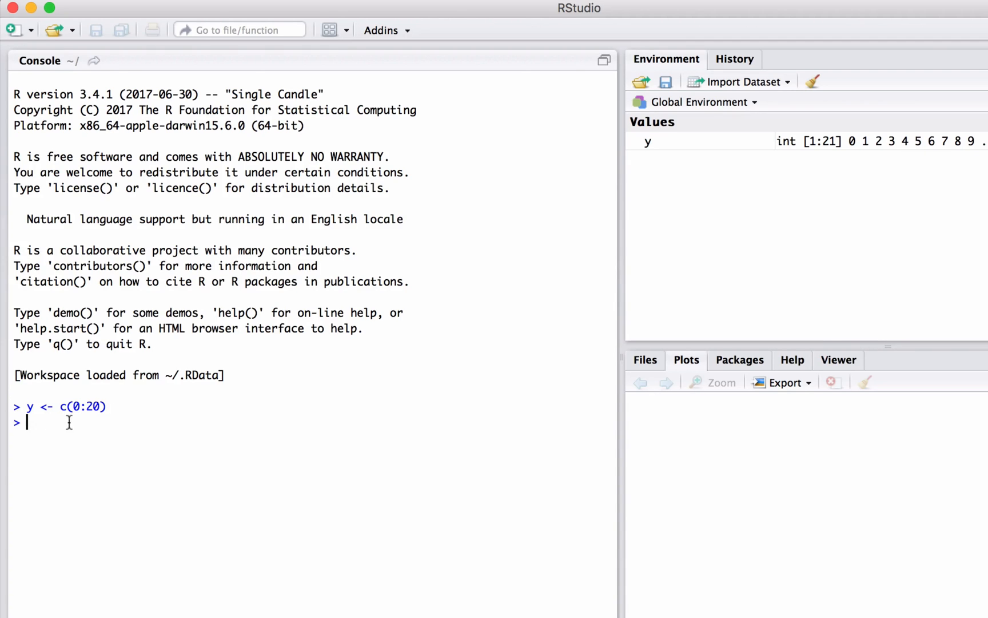
{"action": "mouse_move", "coordinate": [65, 423]}
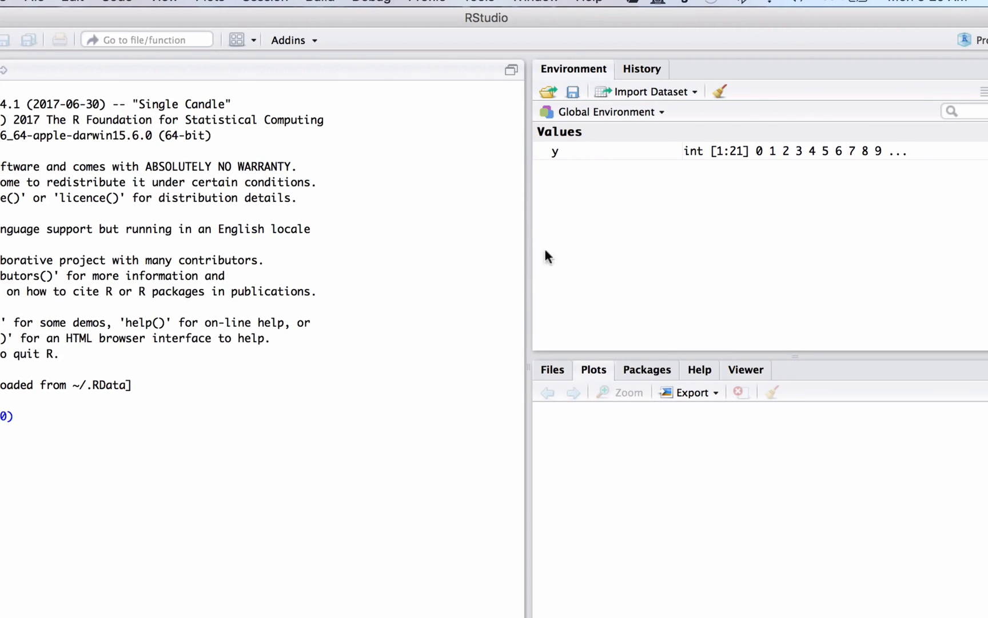
{"action": "mouse_move", "coordinate": [593, 219]}
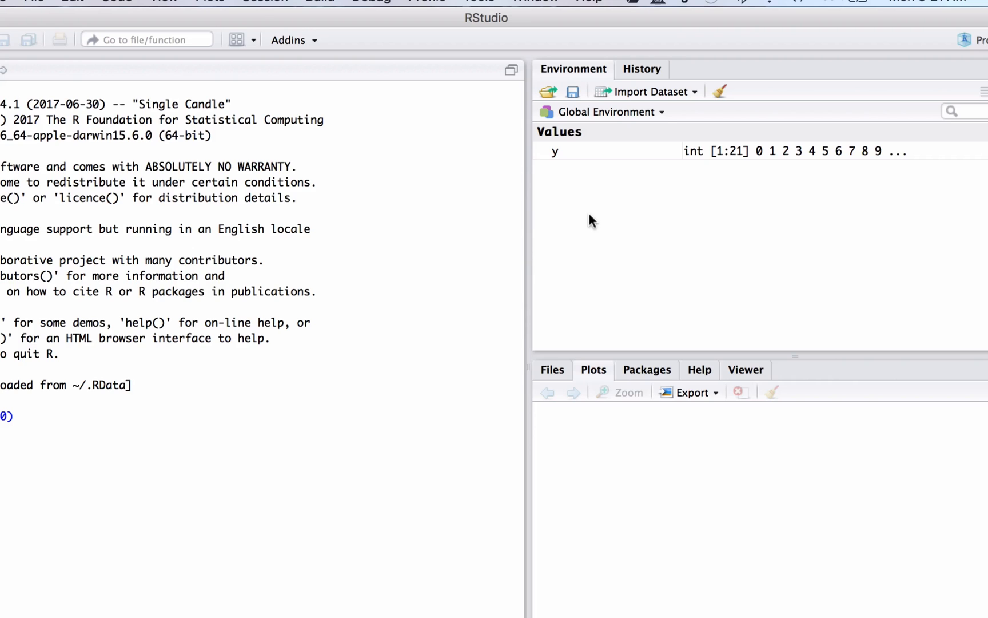
{"action": "mouse_move", "coordinate": [559, 177]}
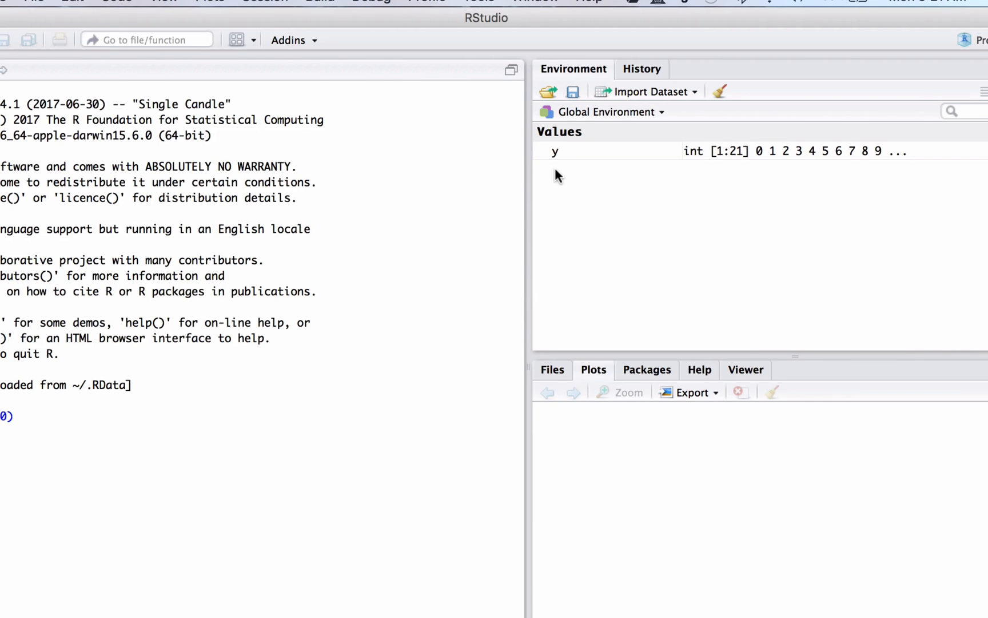
{"action": "mouse_move", "coordinate": [776, 175]}
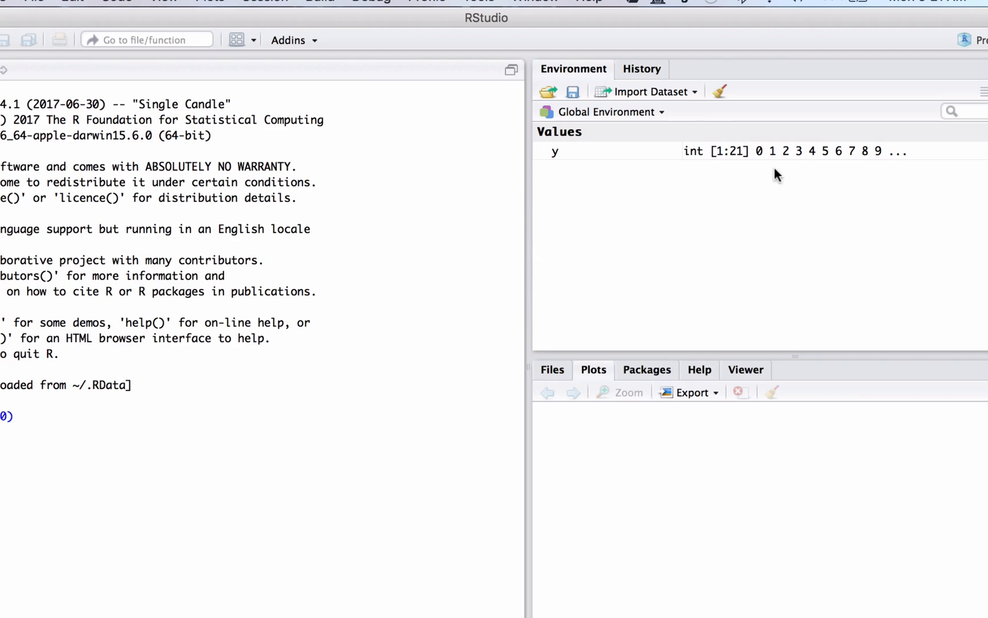
{"action": "mouse_move", "coordinate": [761, 170]}
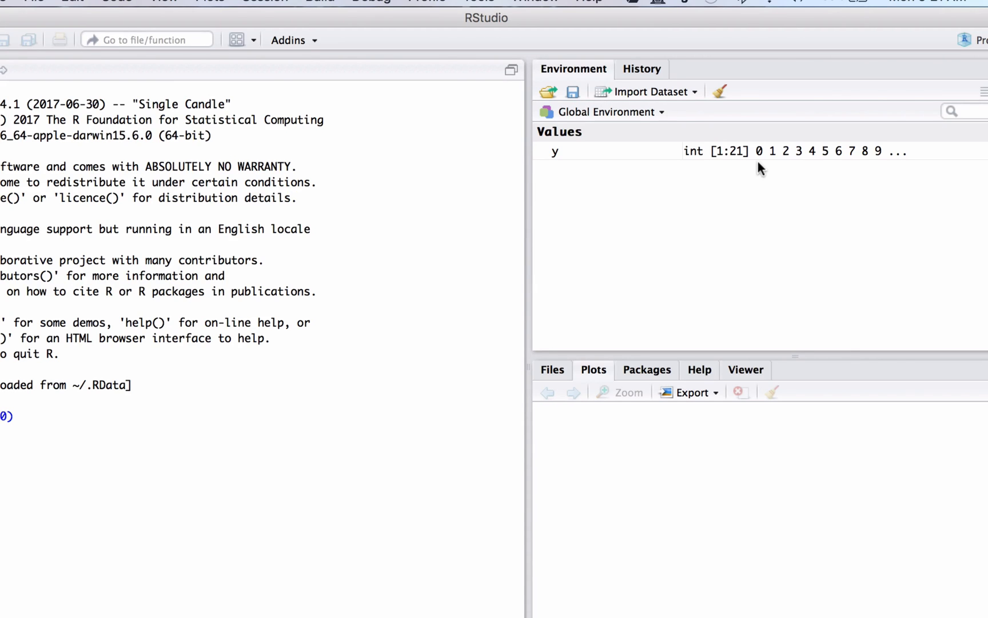
{"action": "mouse_move", "coordinate": [889, 194]}
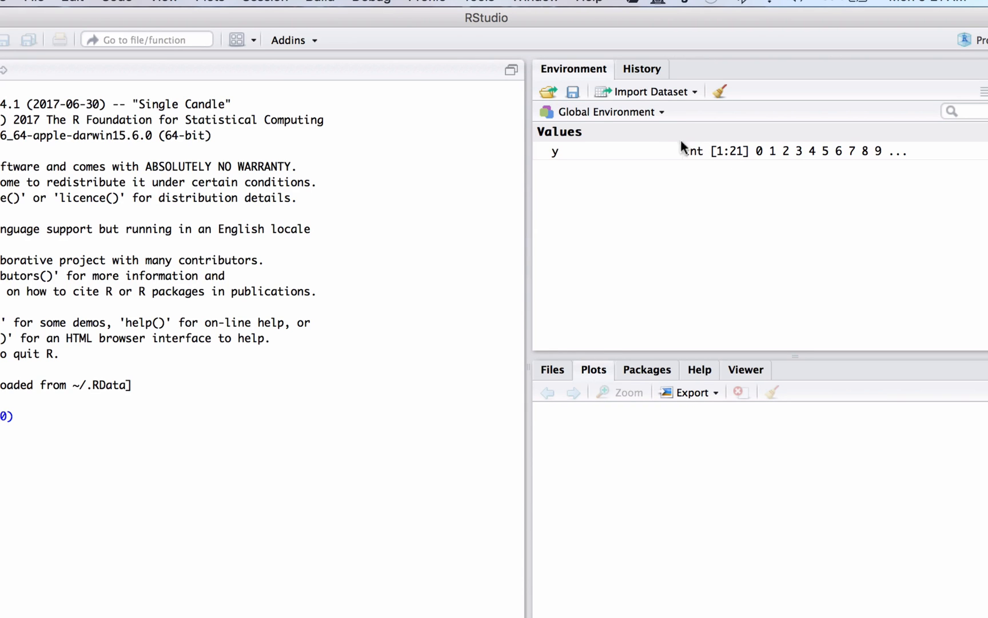
Clear the entire command history from the History pane and confirm the deletion
{"action": "left_click", "coordinate": [641, 69]}
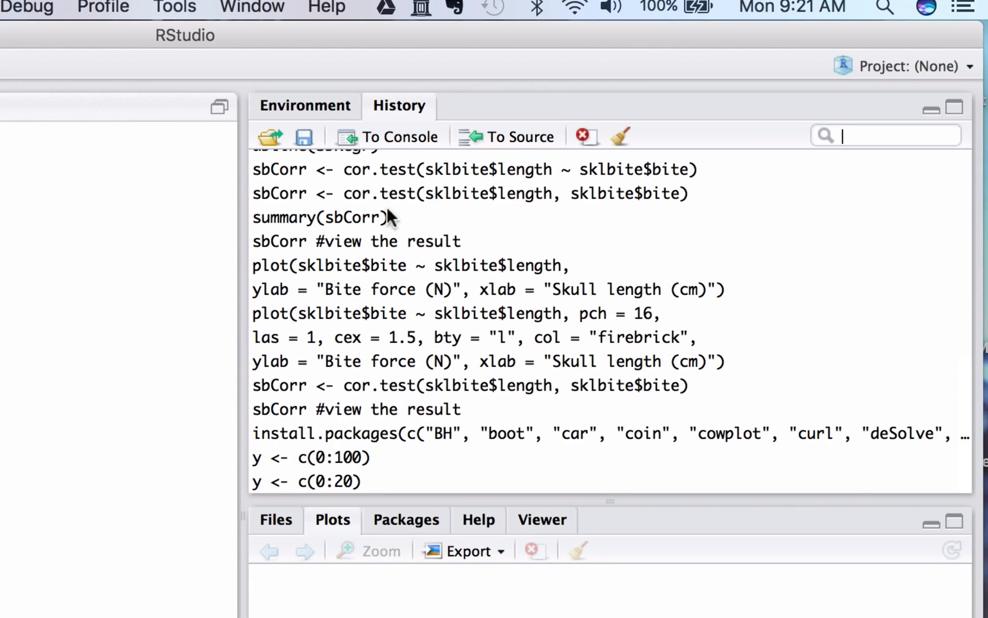
{"action": "mouse_move", "coordinate": [412, 407]}
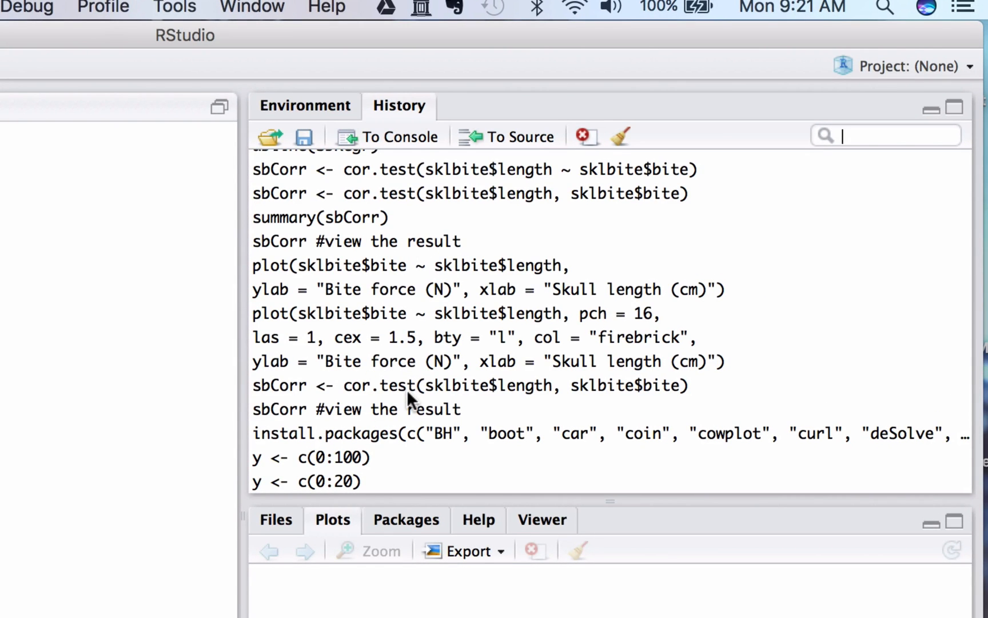
{"action": "mouse_move", "coordinate": [413, 337]}
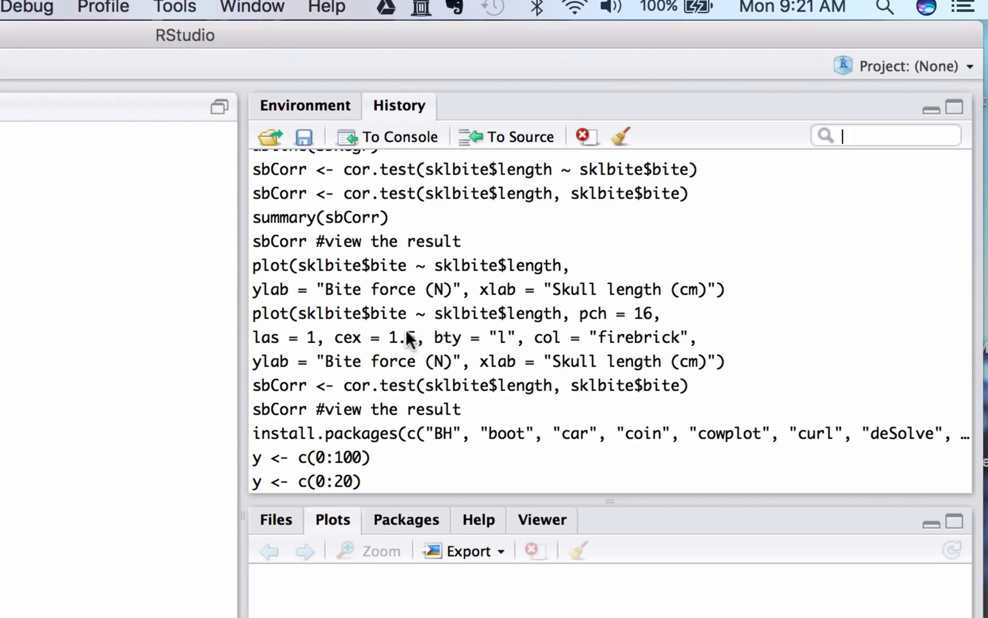
{"action": "mouse_move", "coordinate": [451, 347]}
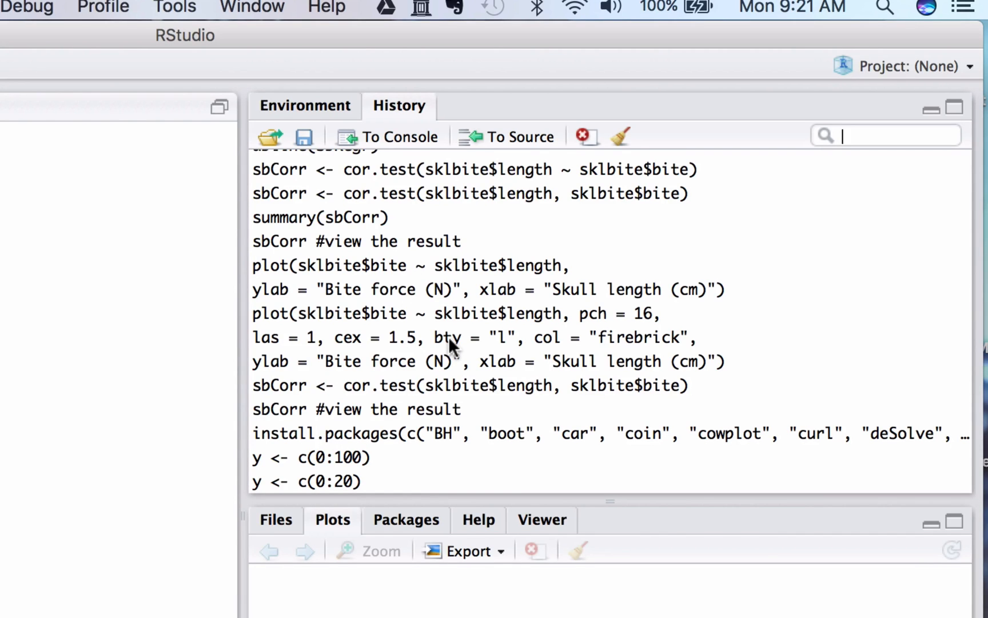
{"action": "mouse_move", "coordinate": [622, 176]}
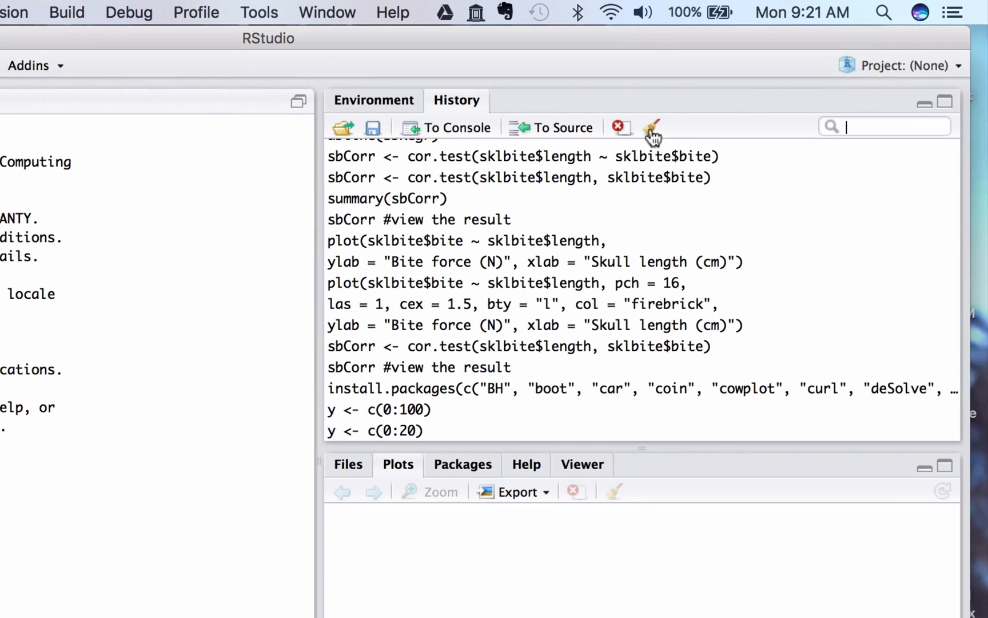
{"action": "left_click", "coordinate": [652, 127]}
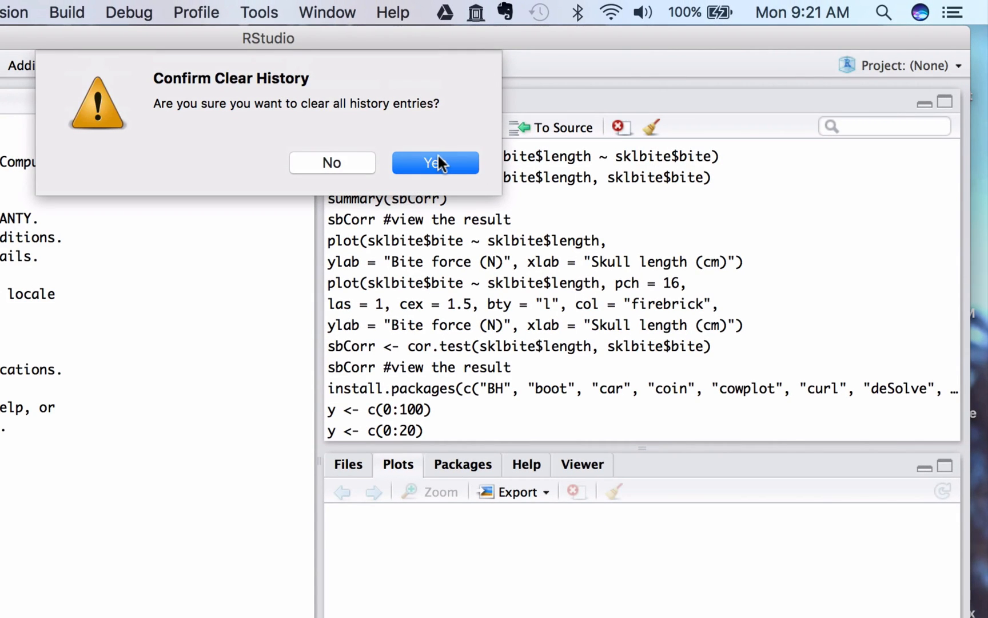
{"action": "left_click", "coordinate": [434, 163]}
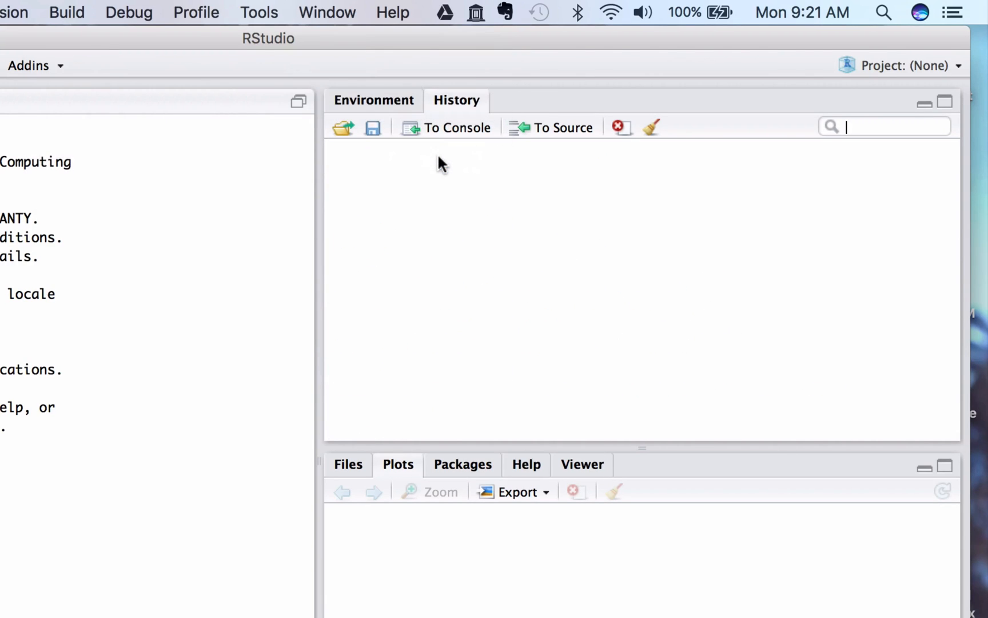
{"action": "left_click", "coordinate": [374, 100]}
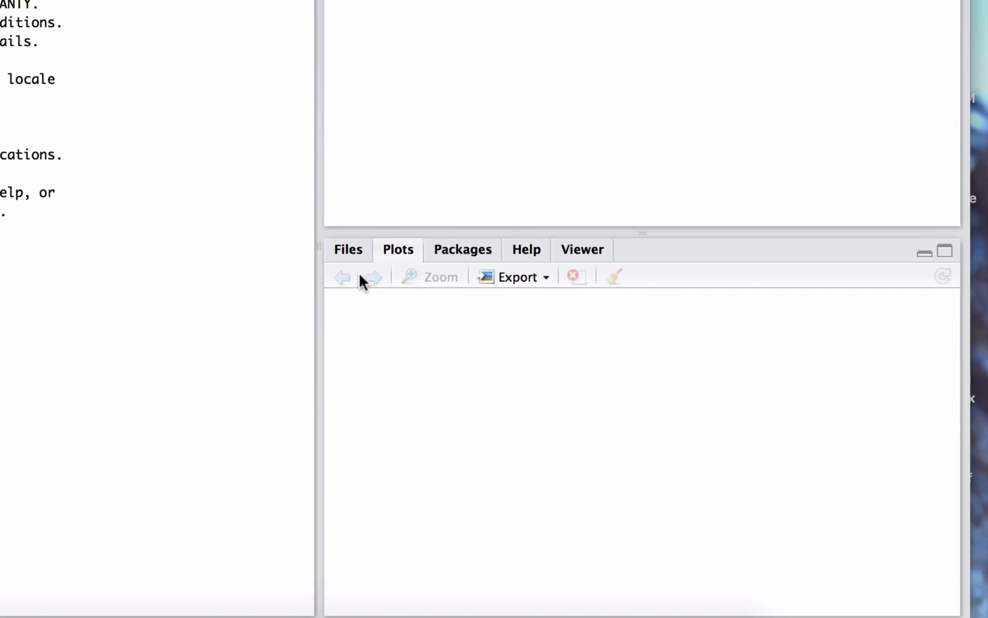
Show the Home directory listing in the Files pane
{"action": "scroll", "scroll_direction": "up", "scroll_amount": 3}
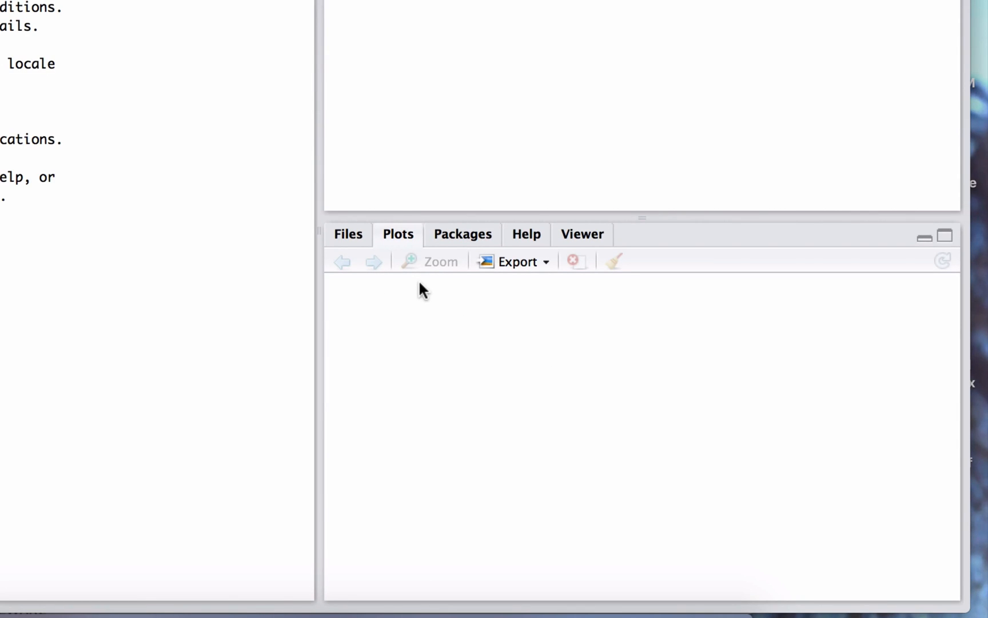
{"action": "mouse_move", "coordinate": [418, 307]}
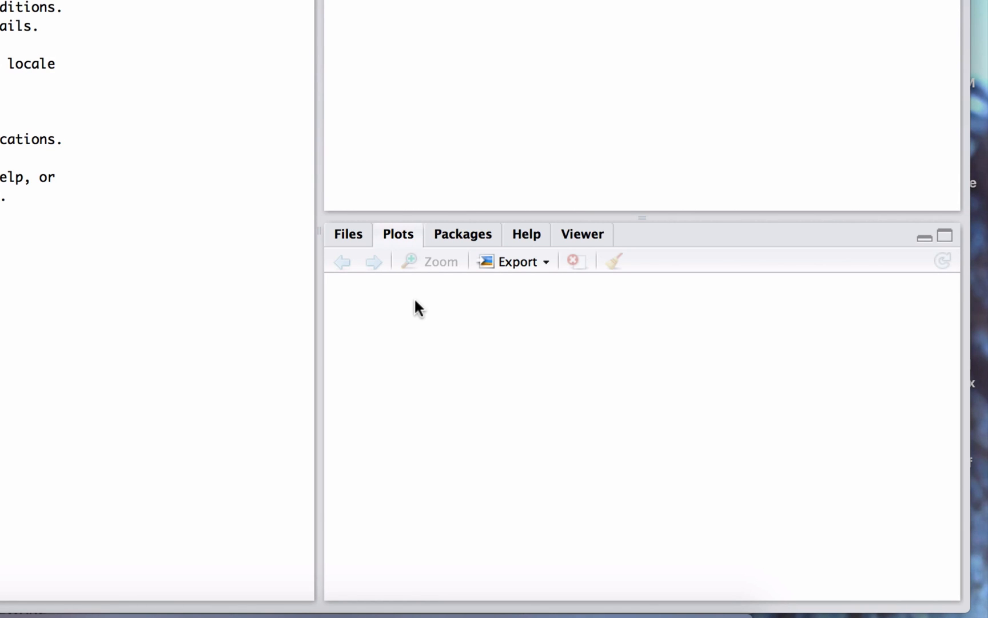
{"action": "mouse_move", "coordinate": [350, 258]}
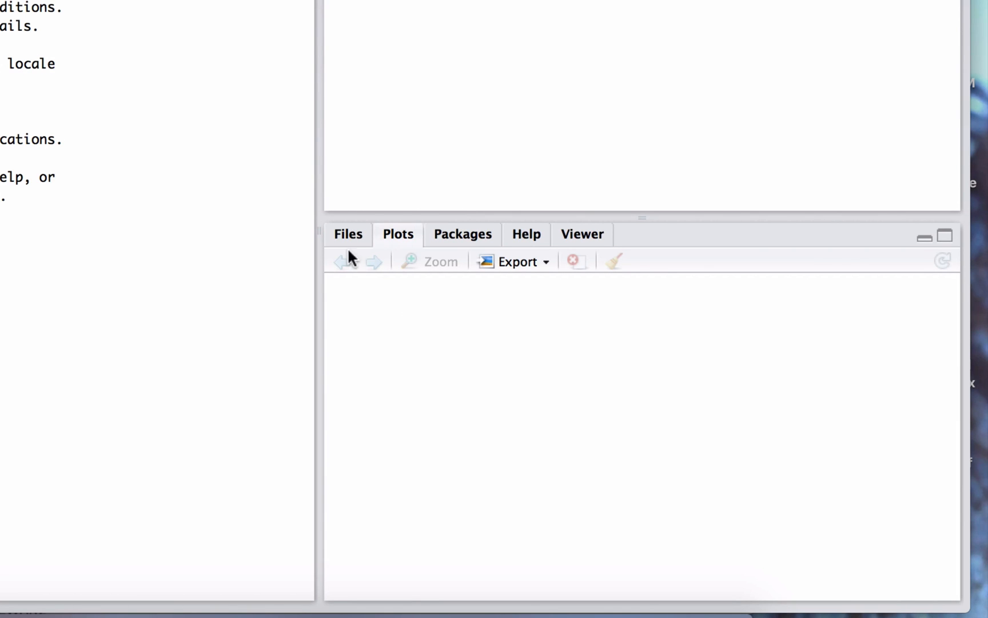
{"action": "left_click", "coordinate": [347, 234]}
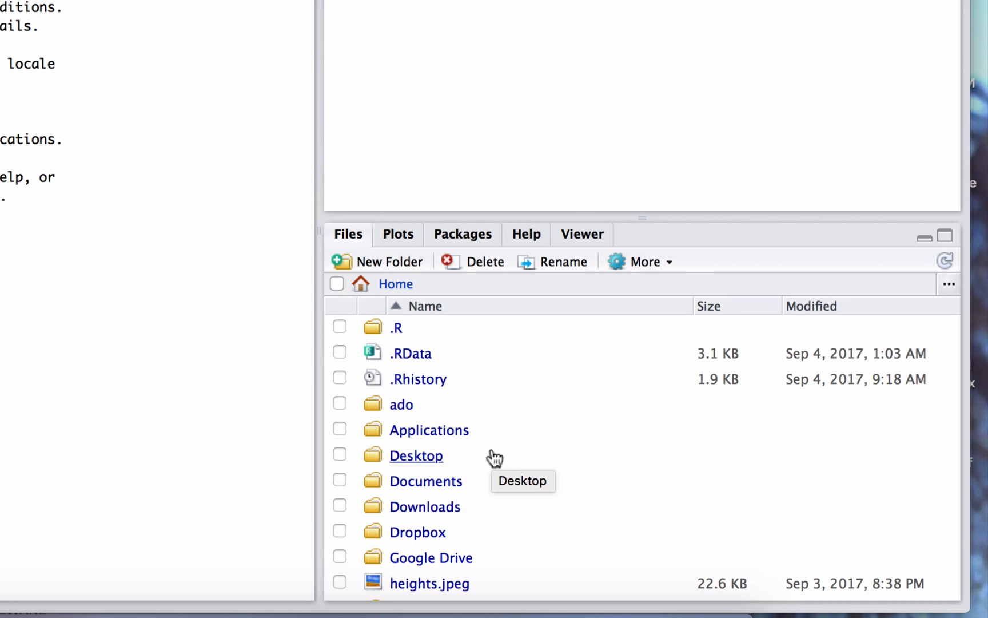
{"action": "left_click", "coordinate": [462, 234]}
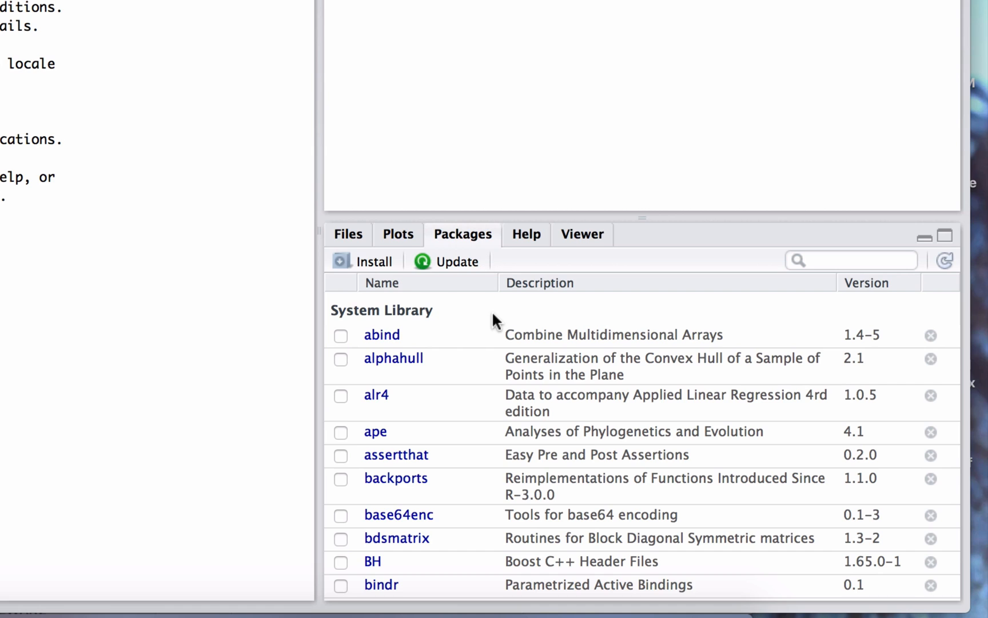
{"action": "mouse_move", "coordinate": [502, 314]}
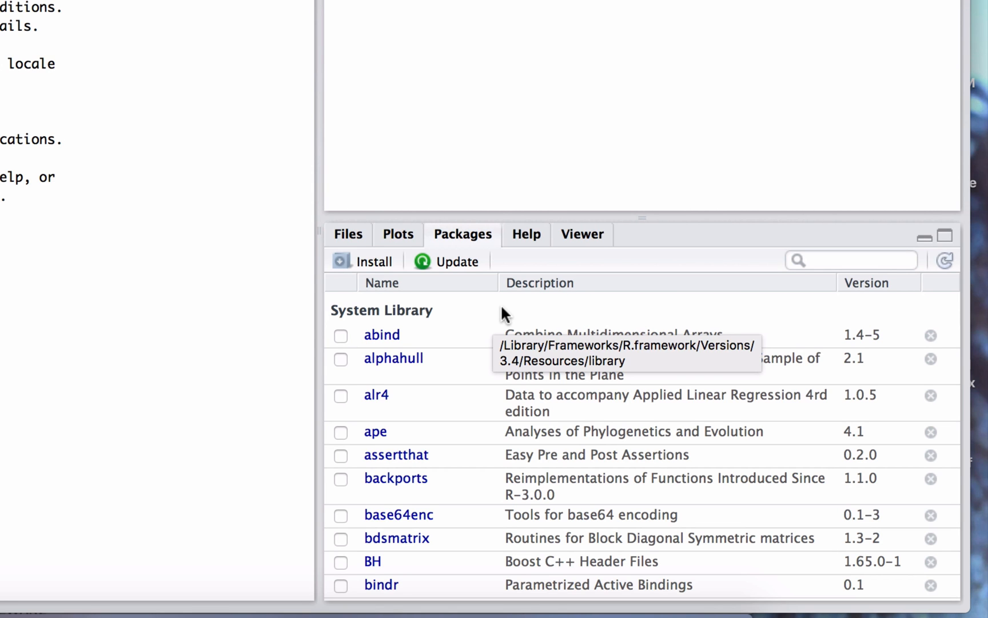
{"action": "scroll", "scroll_direction": "down", "scroll_amount": 3}
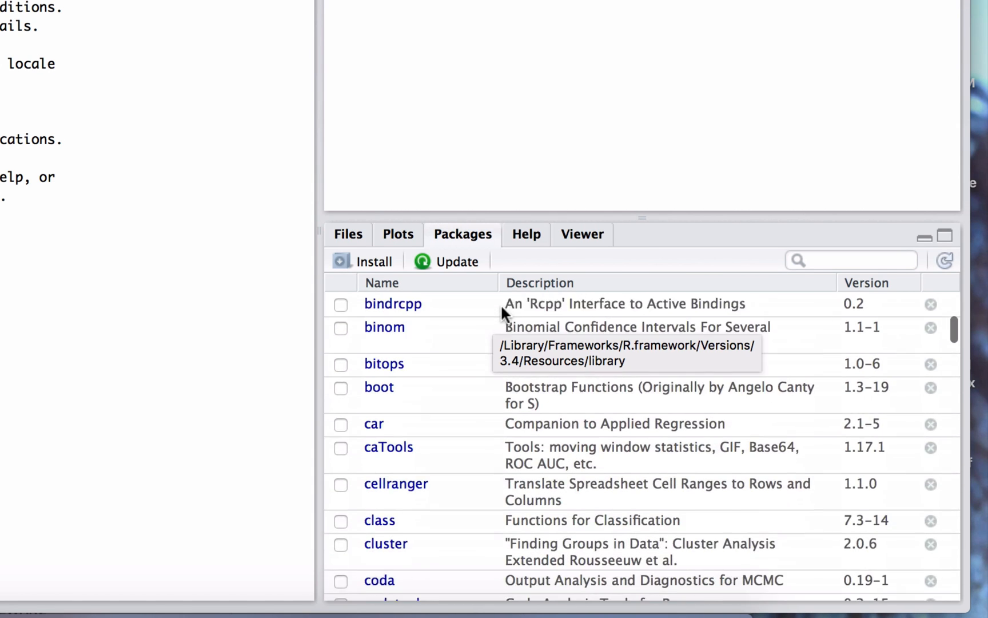
{"action": "scroll", "scroll_direction": "down", "scroll_amount": 3}
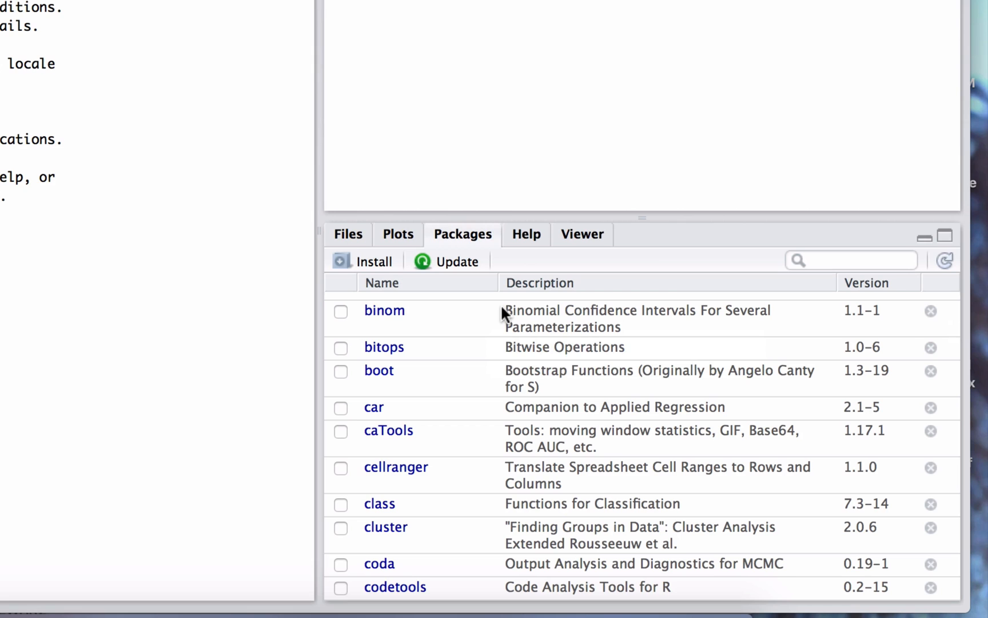
{"action": "scroll", "scroll_direction": "up", "scroll_amount": 3}
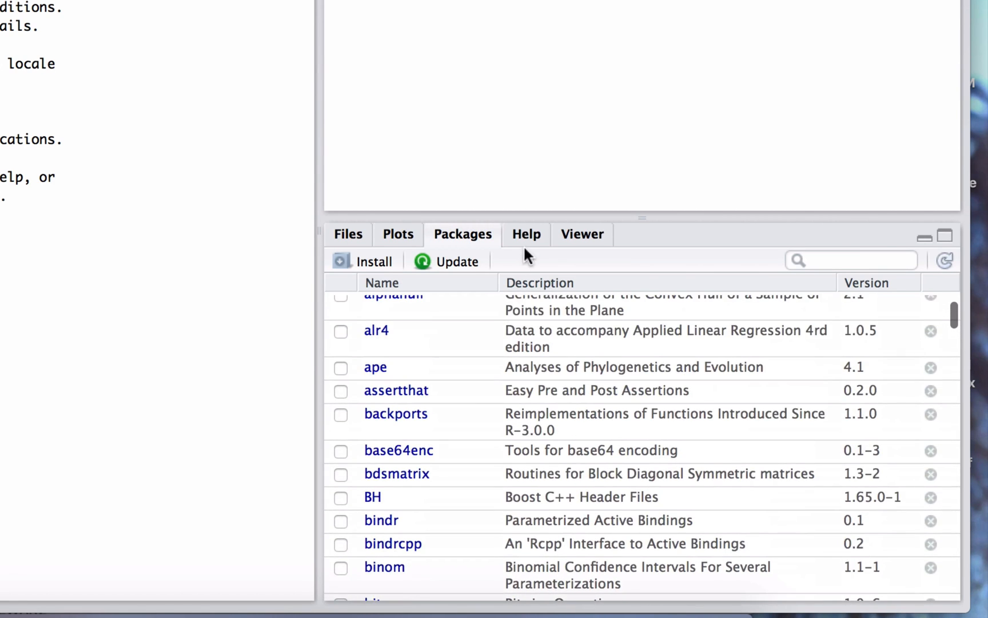
View and scroll through the Help search results for "update r"
{"action": "left_click", "coordinate": [527, 233]}
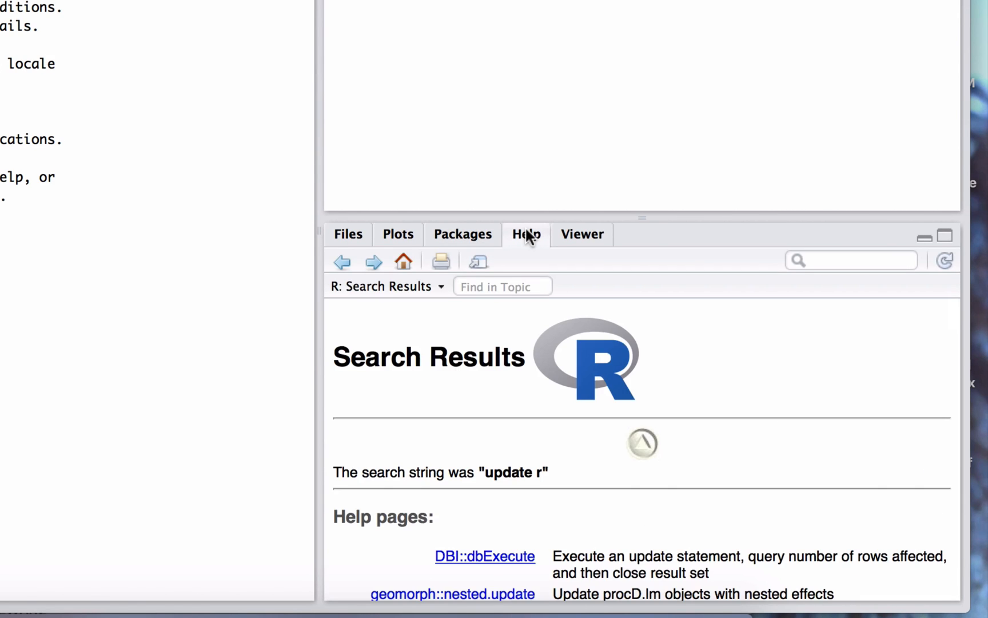
{"action": "mouse_move", "coordinate": [663, 435]}
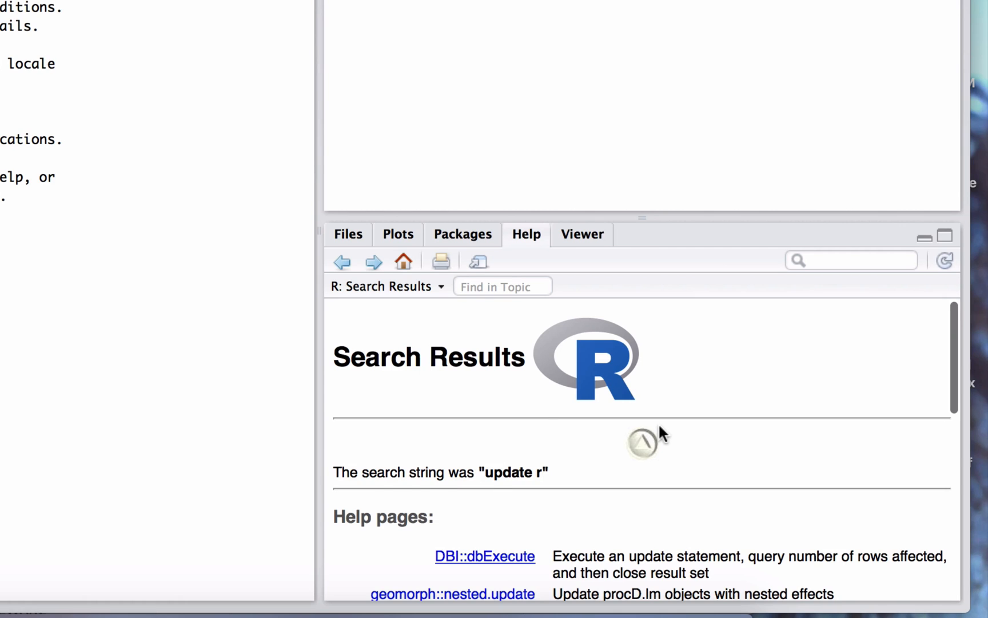
{"action": "scroll", "scroll_direction": "down", "scroll_amount": 3}
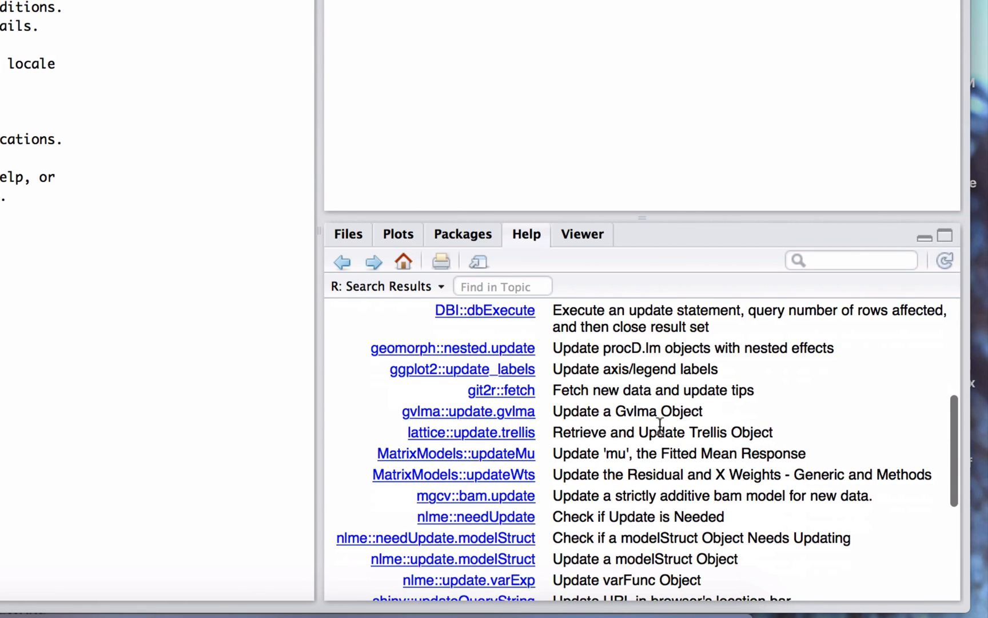
{"action": "scroll", "scroll_direction": "up", "scroll_amount": 3}
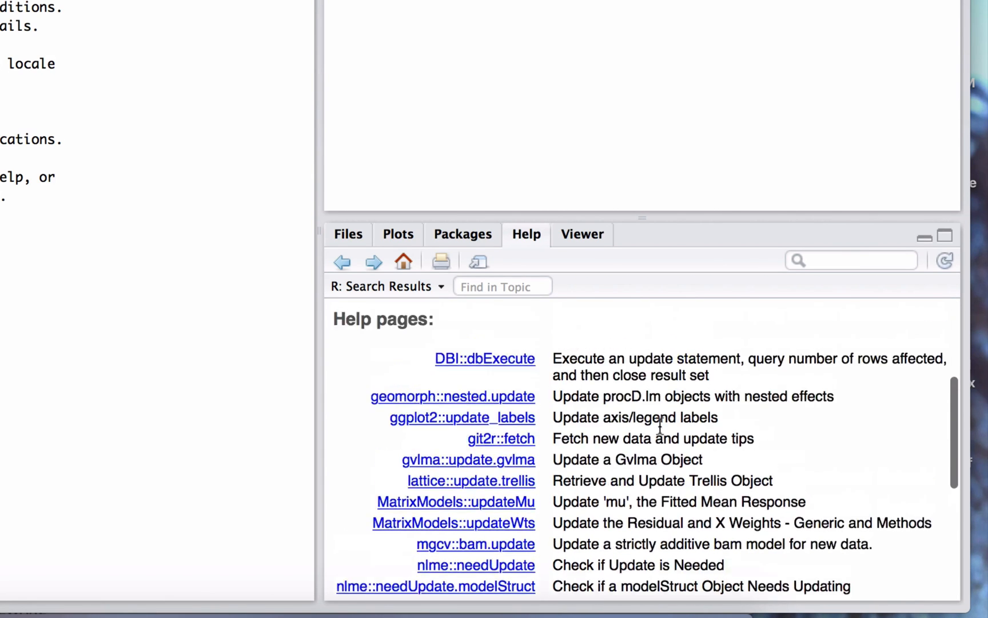
{"action": "scroll", "scroll_direction": "up", "scroll_amount": 3}
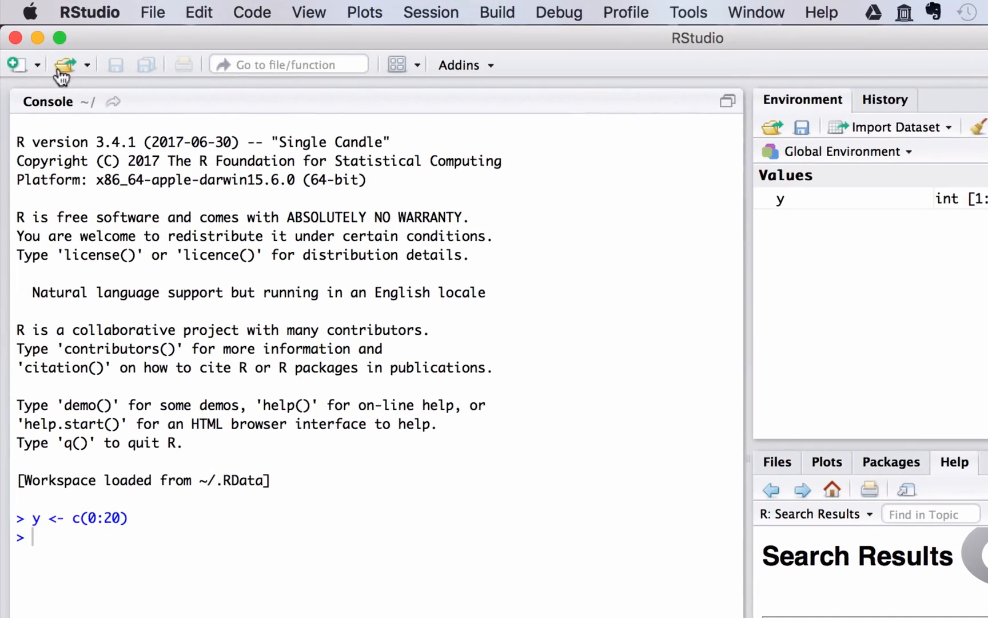
Create a new blank R Script (Untitled1) from the New File menu
{"action": "left_click", "coordinate": [22, 66]}
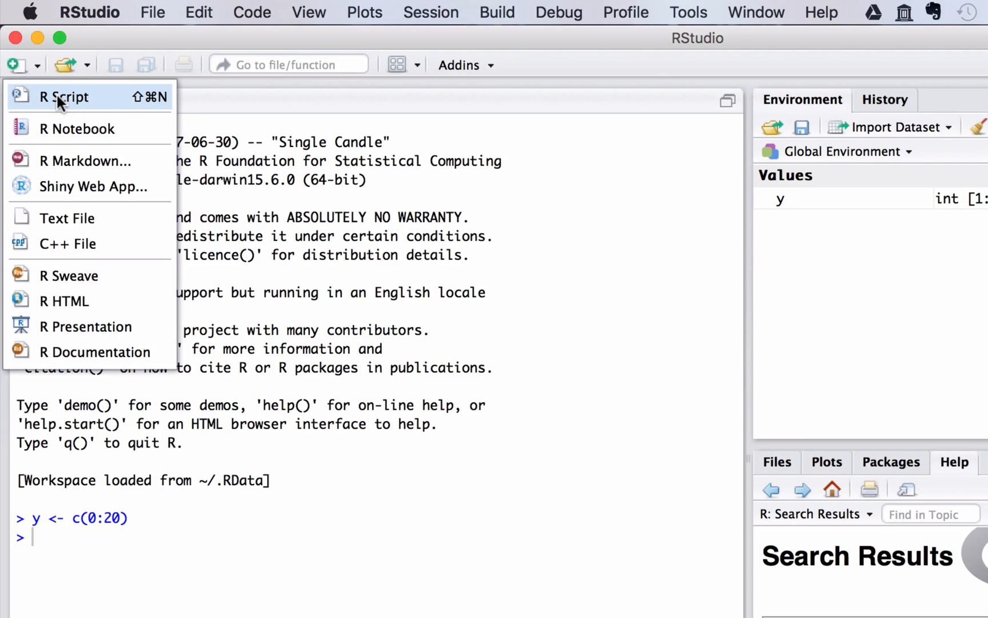
{"action": "mouse_move", "coordinate": [63, 96]}
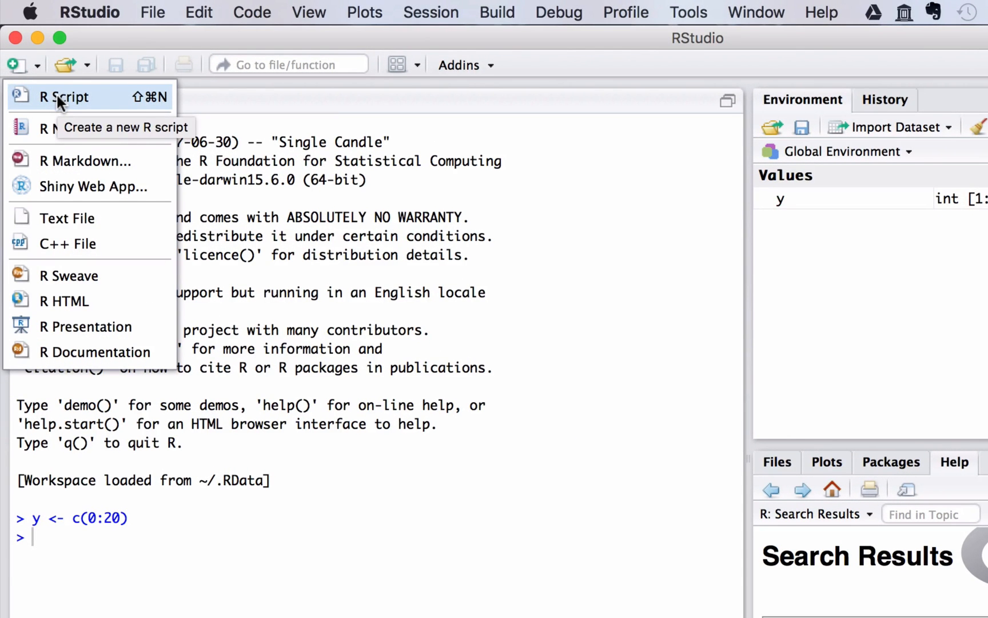
{"action": "left_click", "coordinate": [64, 96]}
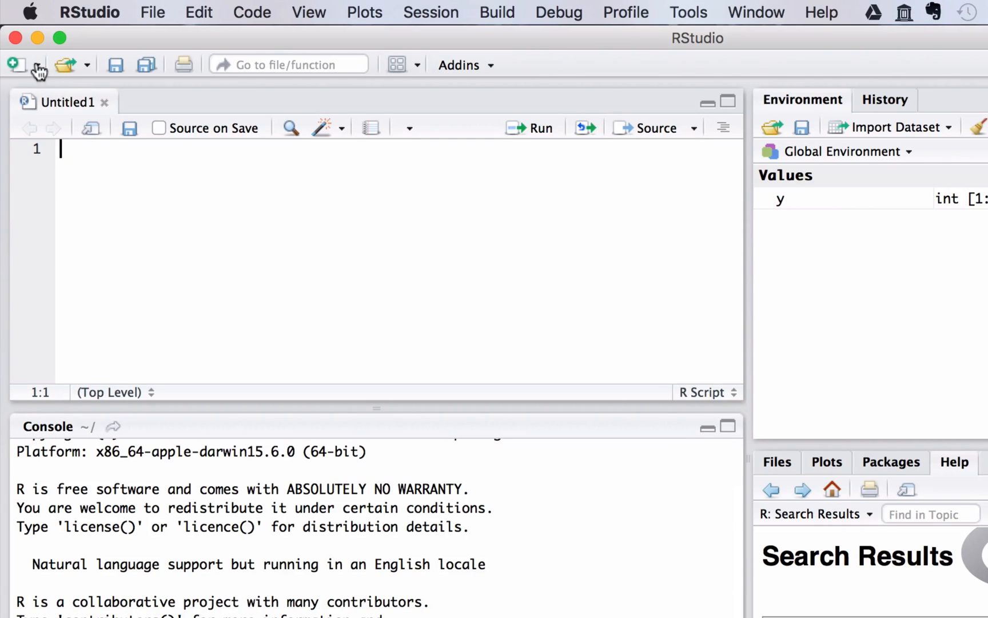
{"action": "mouse_move", "coordinate": [98, 186]}
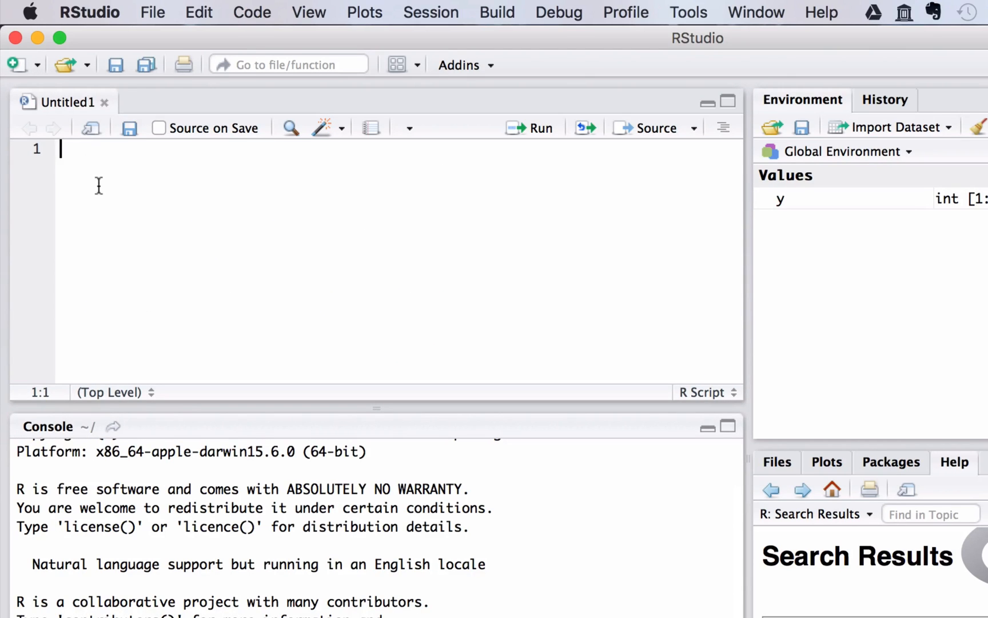
{"action": "mouse_move", "coordinate": [199, 259]}
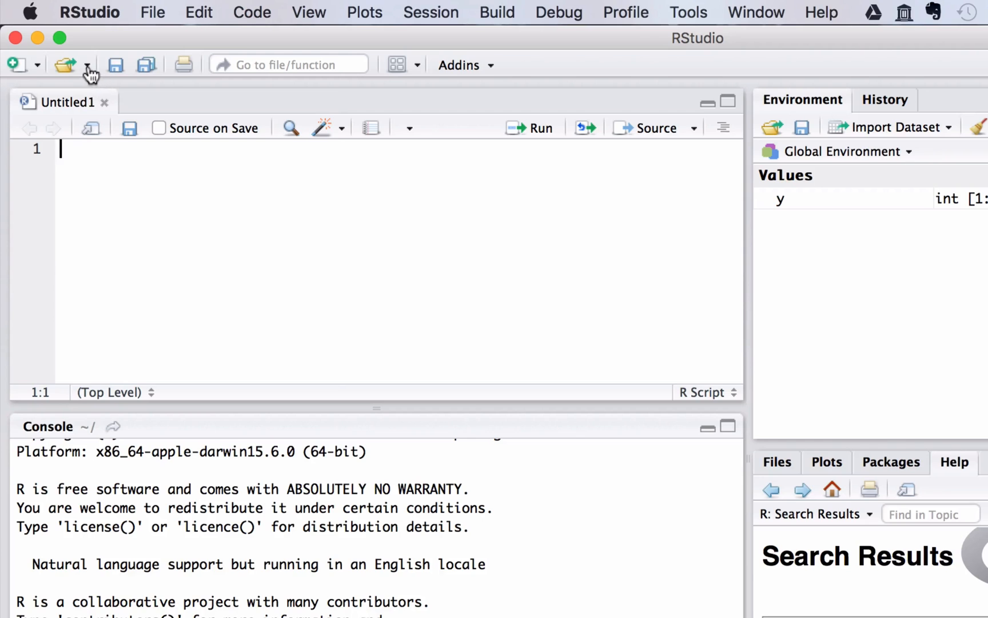
Open skldemo.r from the recently opened files list
{"action": "left_click", "coordinate": [88, 65]}
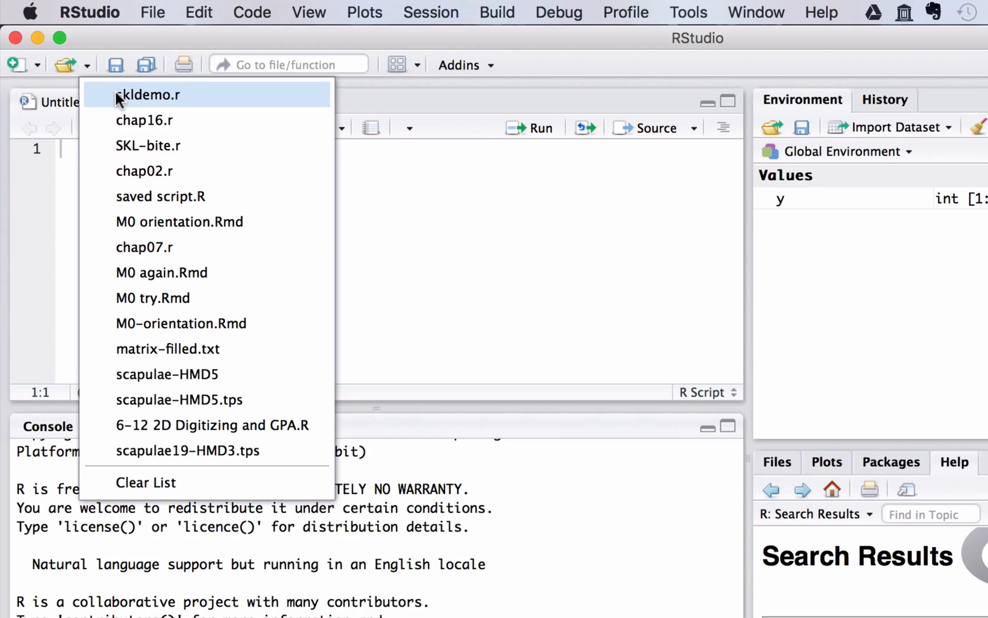
{"action": "left_click", "coordinate": [148, 95]}
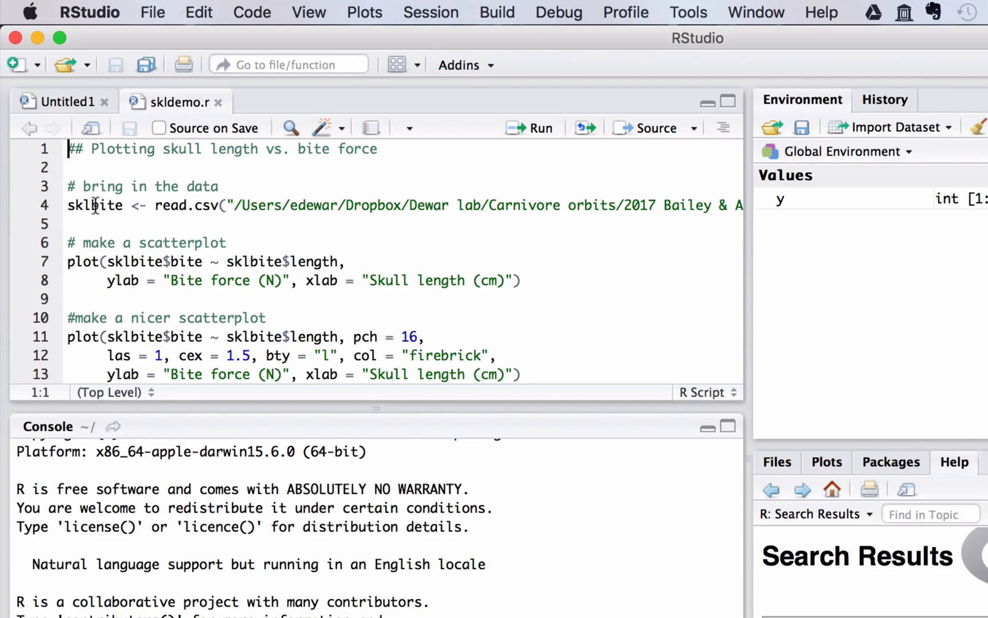
{"action": "left_click", "coordinate": [159, 223]}
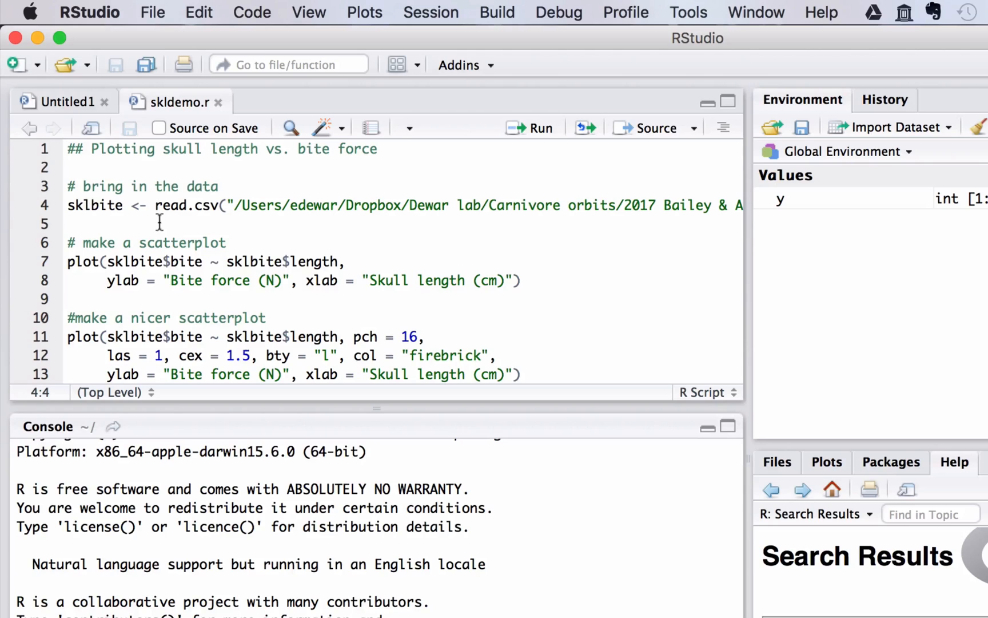
{"action": "double_click", "coordinate": [187, 205]}
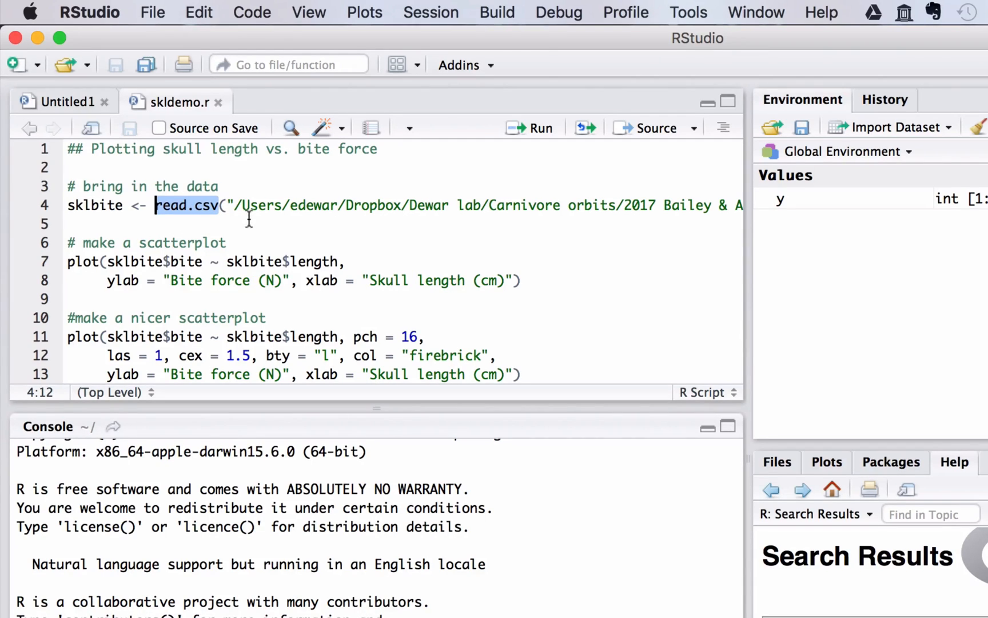
{"action": "mouse_move", "coordinate": [459, 255]}
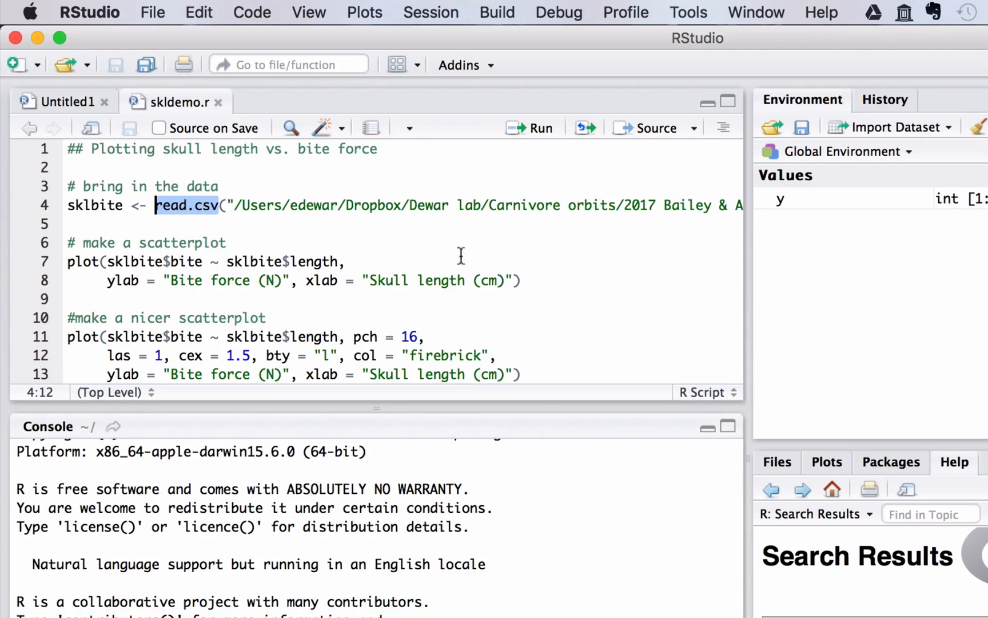
{"action": "mouse_move", "coordinate": [255, 237]}
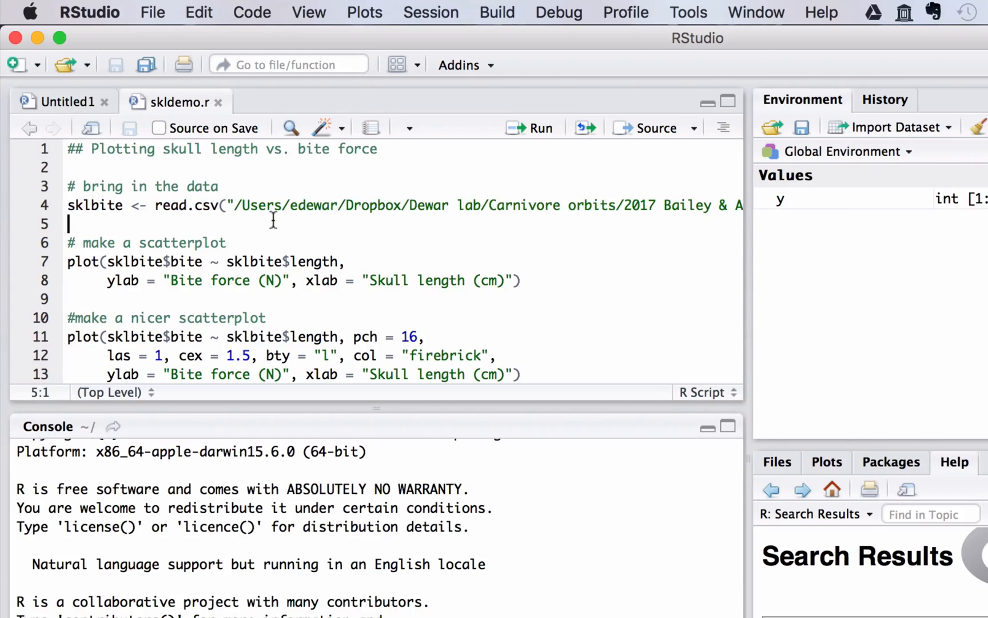
{"action": "left_click", "coordinate": [300, 206]}
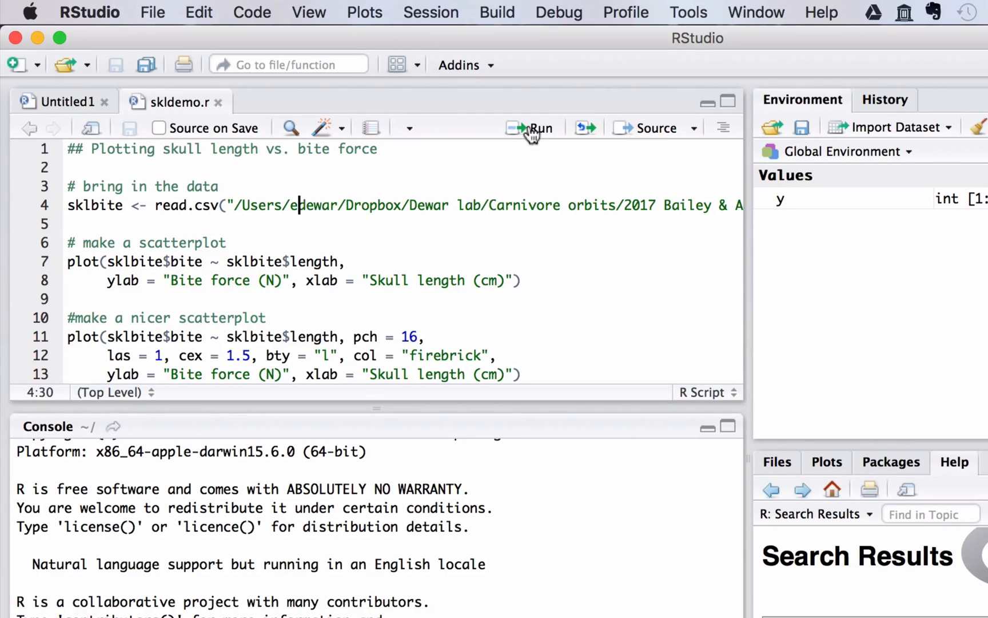
{"action": "mouse_move", "coordinate": [533, 128]}
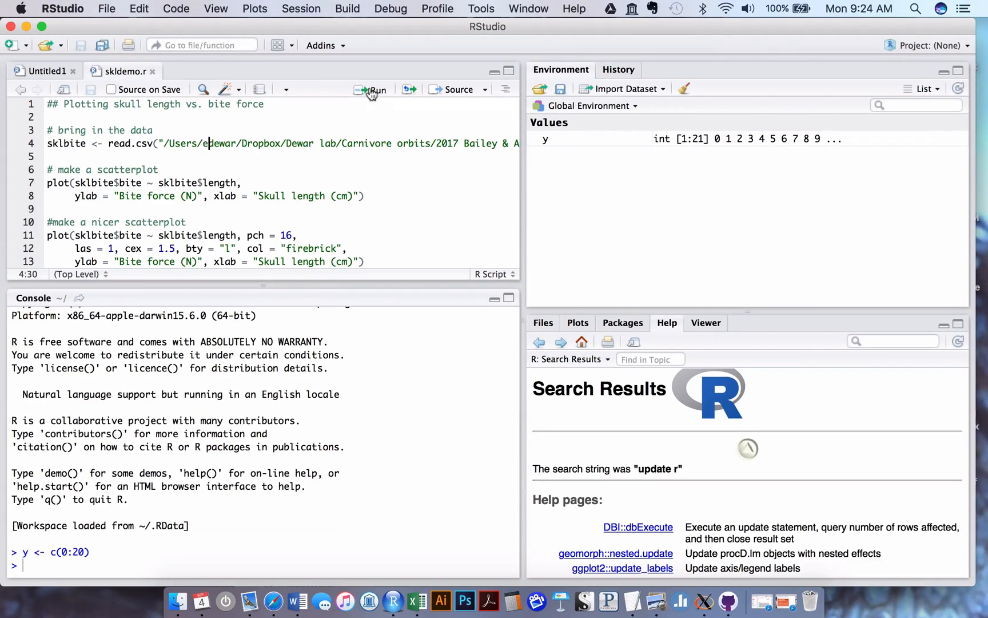
Run the read.csv line to load sklbite with 36 observations of 4 variables
{"action": "left_click", "coordinate": [376, 90]}
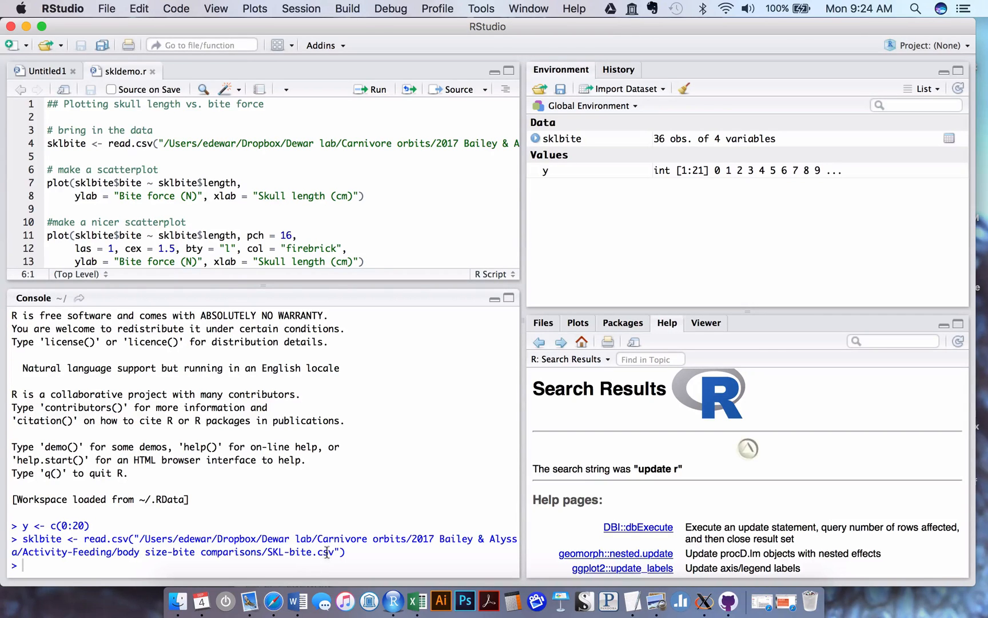
{"action": "mouse_move", "coordinate": [331, 555]}
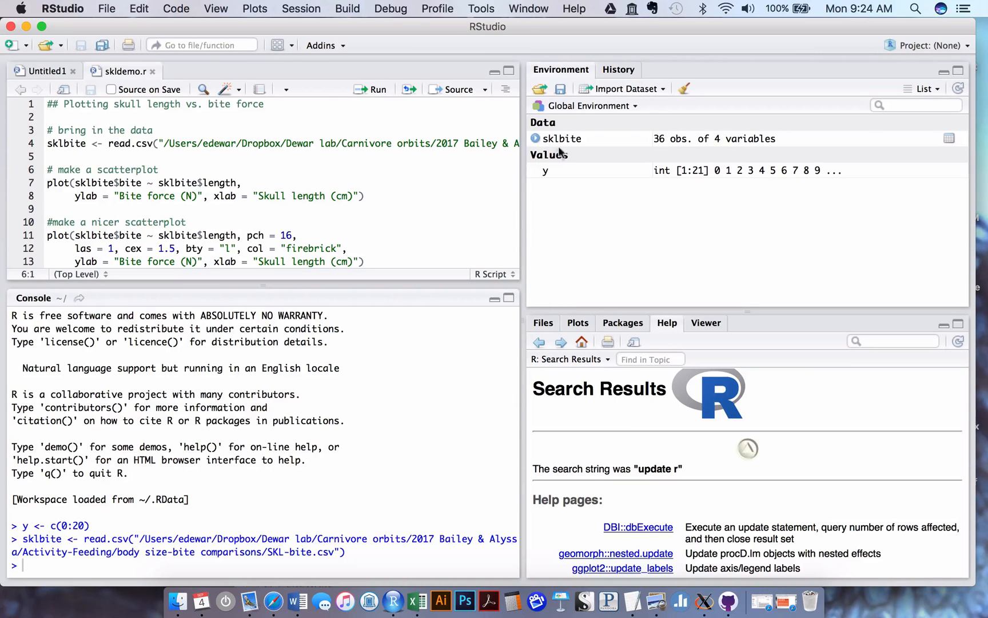
{"action": "mouse_move", "coordinate": [568, 139]}
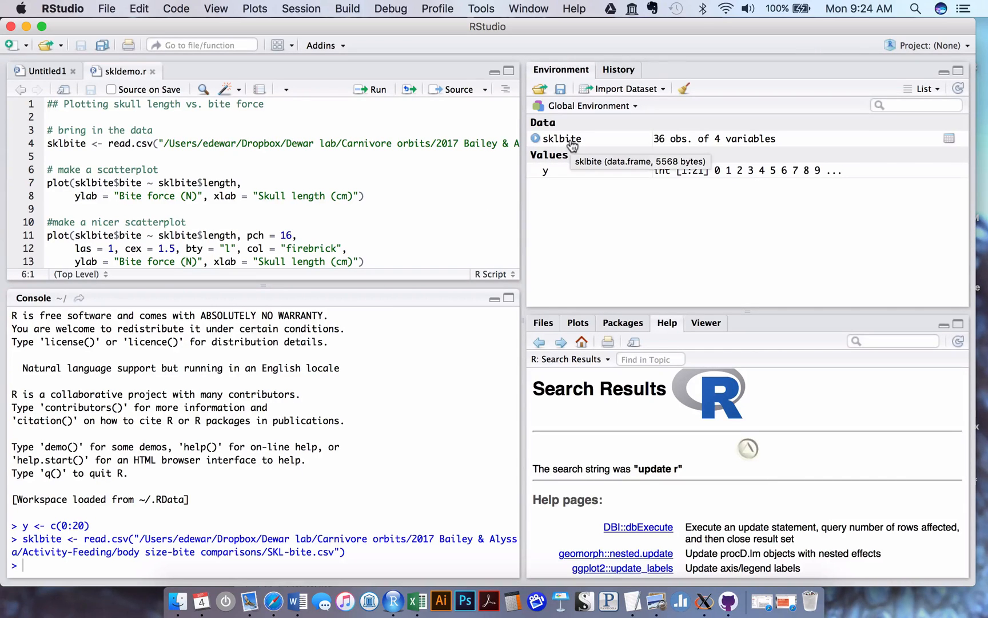
{"action": "mouse_move", "coordinate": [593, 205]}
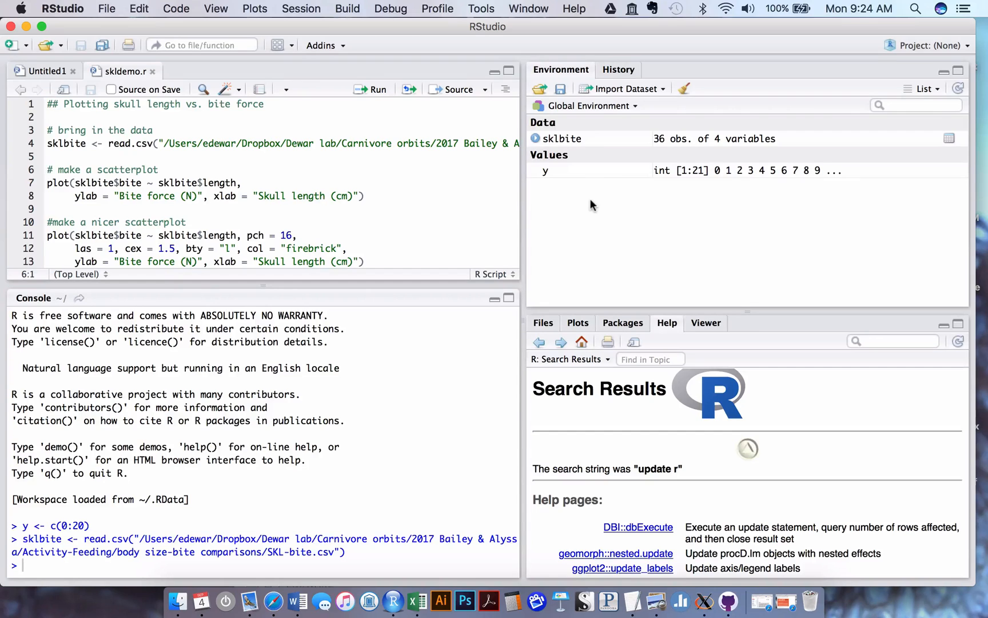
{"action": "mouse_move", "coordinate": [157, 211]}
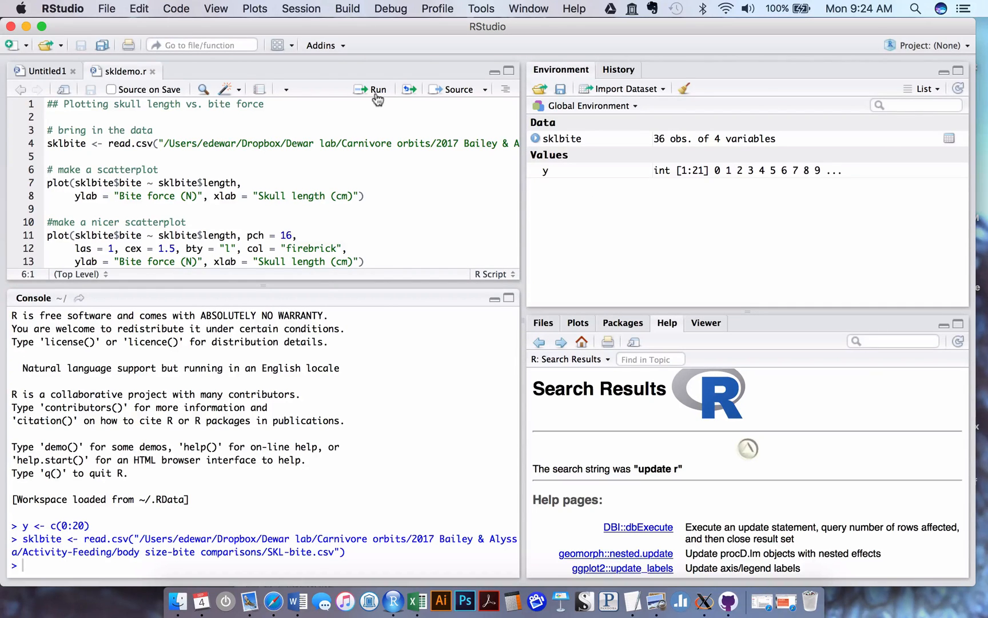
Run the basic and then the nicer scatterplot blocks, drawing filled firebrick points
{"action": "left_click", "coordinate": [372, 89]}
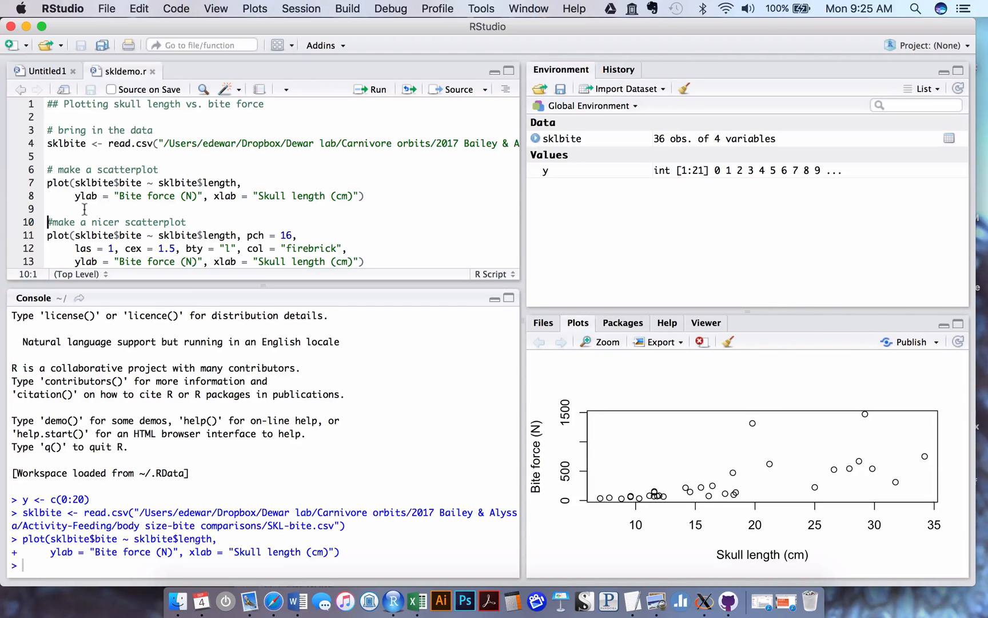
{"action": "mouse_move", "coordinate": [644, 394]}
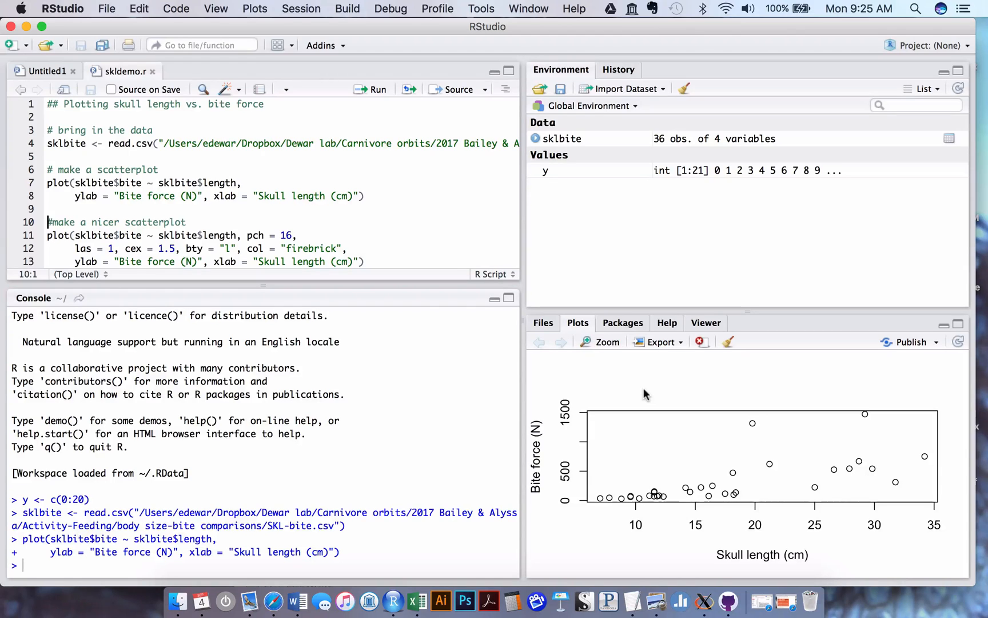
{"action": "scroll", "scroll_direction": "down", "scroll_amount": 3}
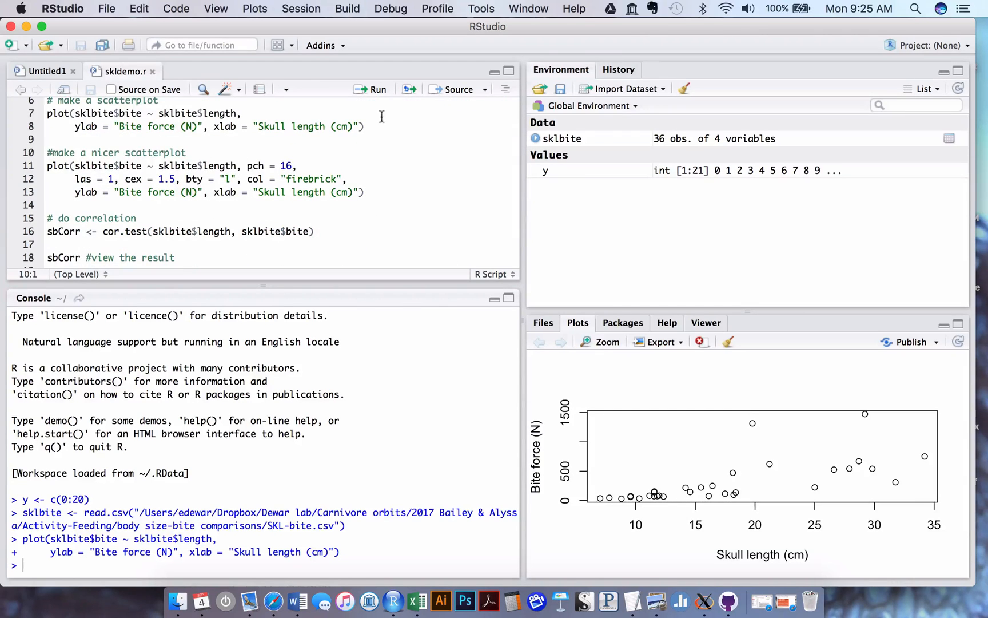
{"action": "left_click", "coordinate": [373, 89]}
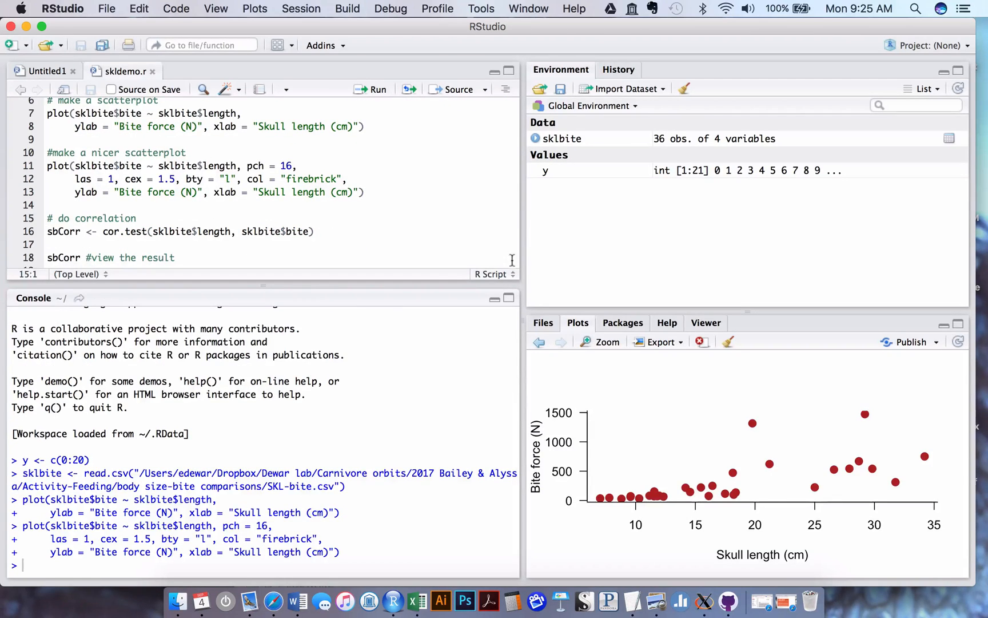
{"action": "mouse_move", "coordinate": [604, 413]}
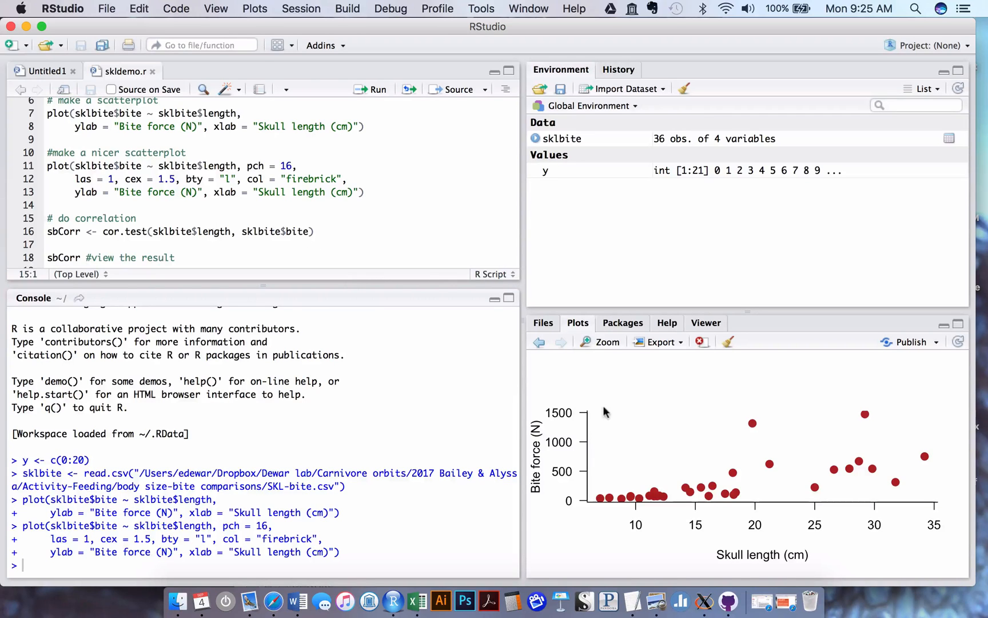
{"action": "mouse_move", "coordinate": [733, 484]}
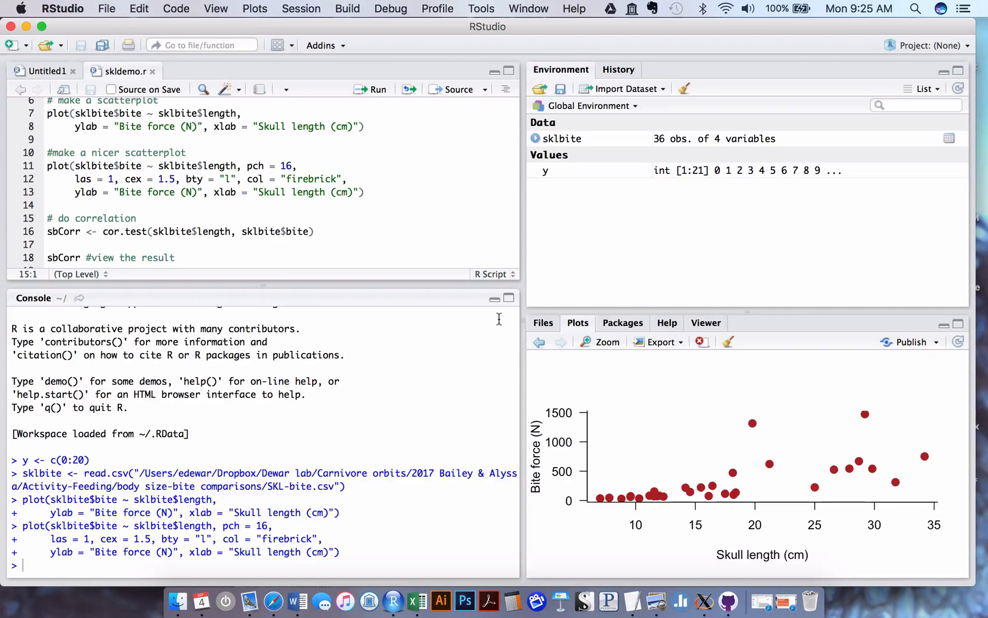
{"action": "mouse_move", "coordinate": [696, 373]}
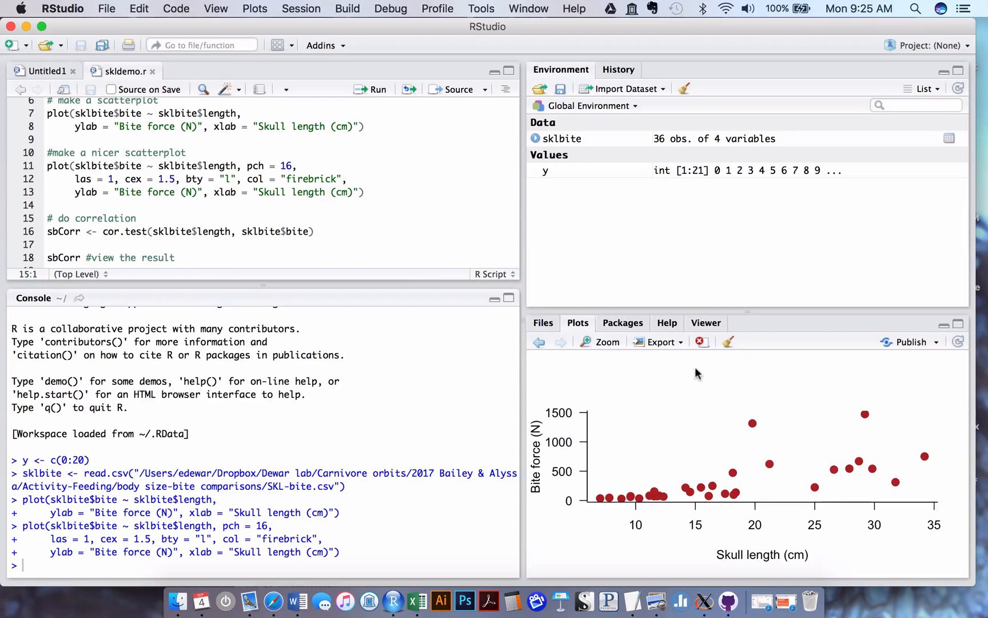
Start Export > Save as Image for the plot and choose EPS as the image format
{"action": "left_click", "coordinate": [658, 342]}
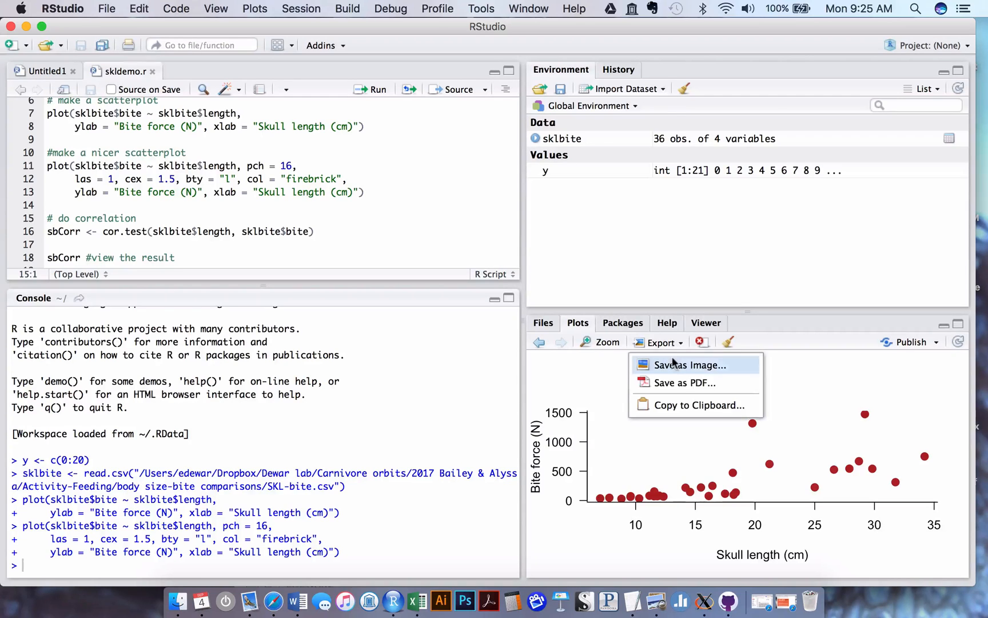
{"action": "left_click", "coordinate": [688, 364]}
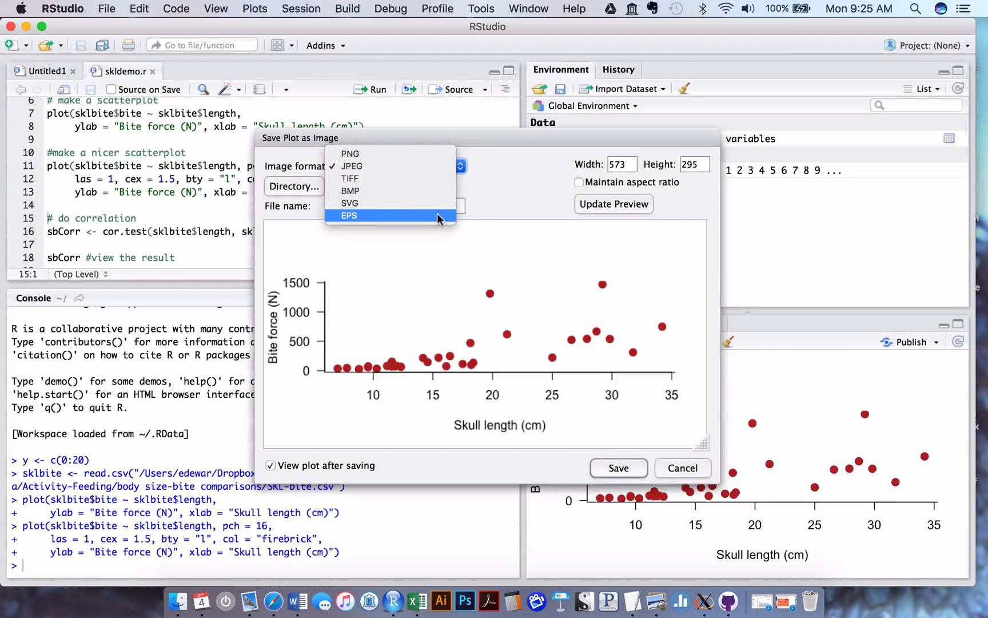
{"action": "left_click", "coordinate": [349, 215]}
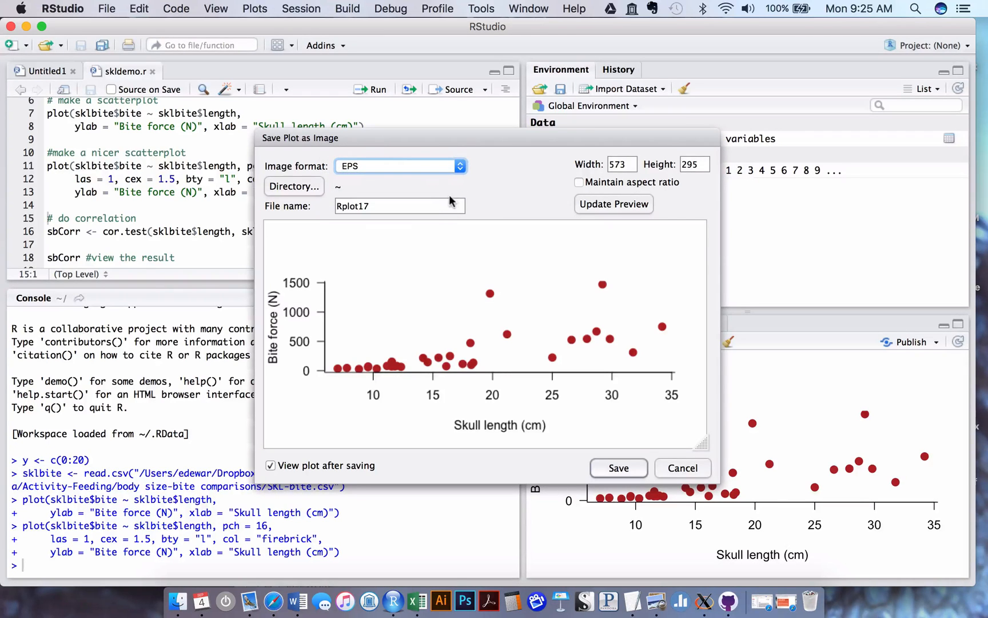
{"action": "mouse_move", "coordinate": [451, 200]}
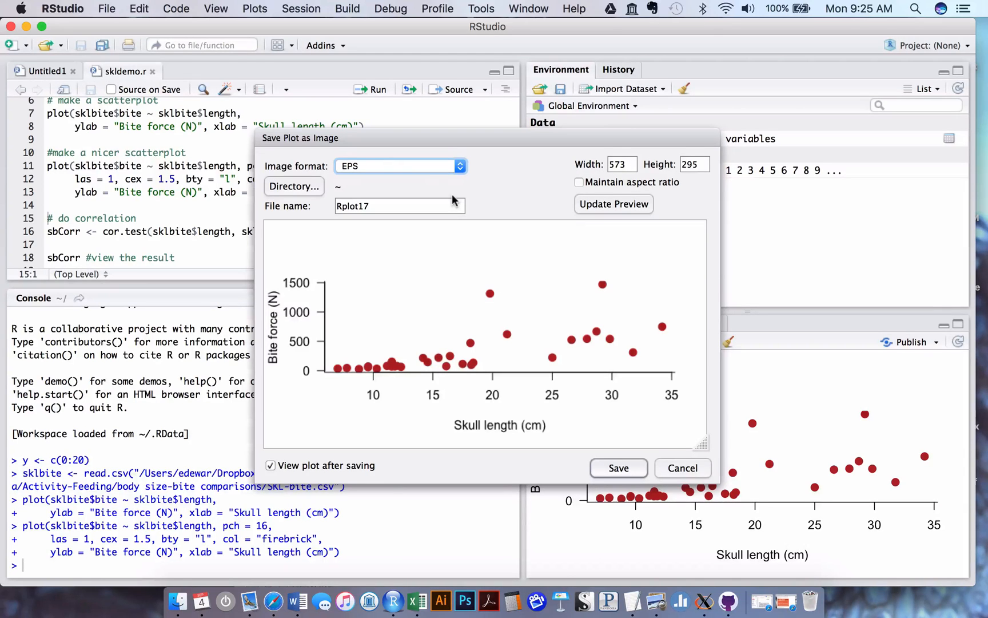
{"action": "mouse_move", "coordinate": [397, 140]}
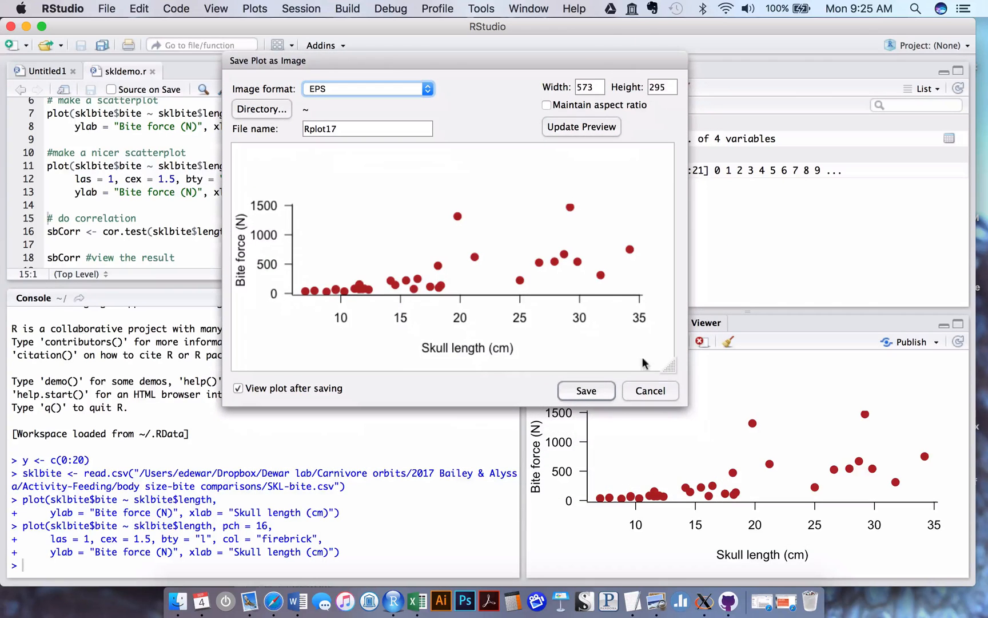
{"action": "mouse_move", "coordinate": [696, 435]}
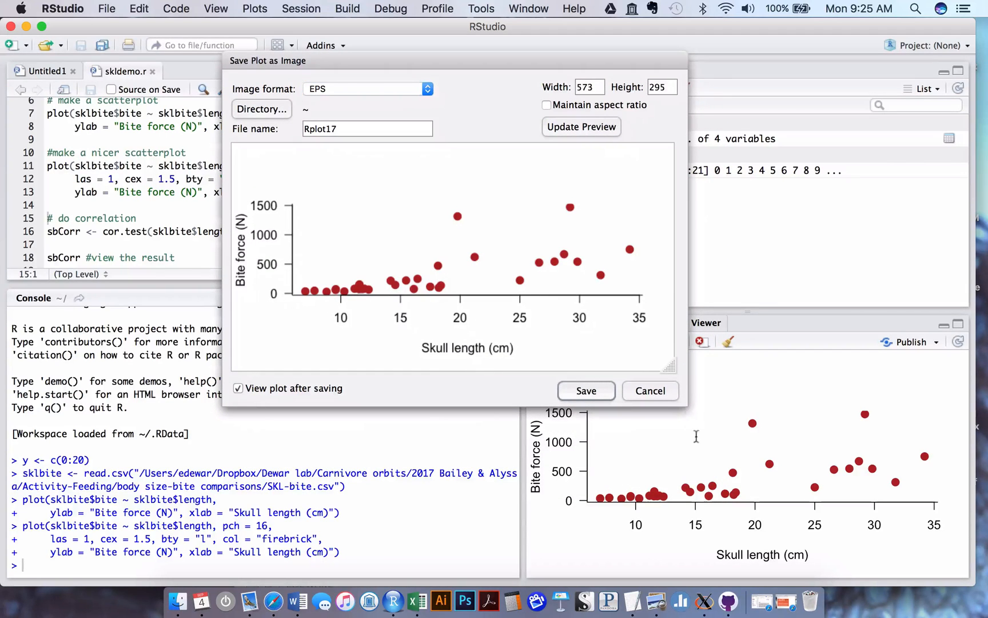
{"action": "mouse_move", "coordinate": [370, 243]}
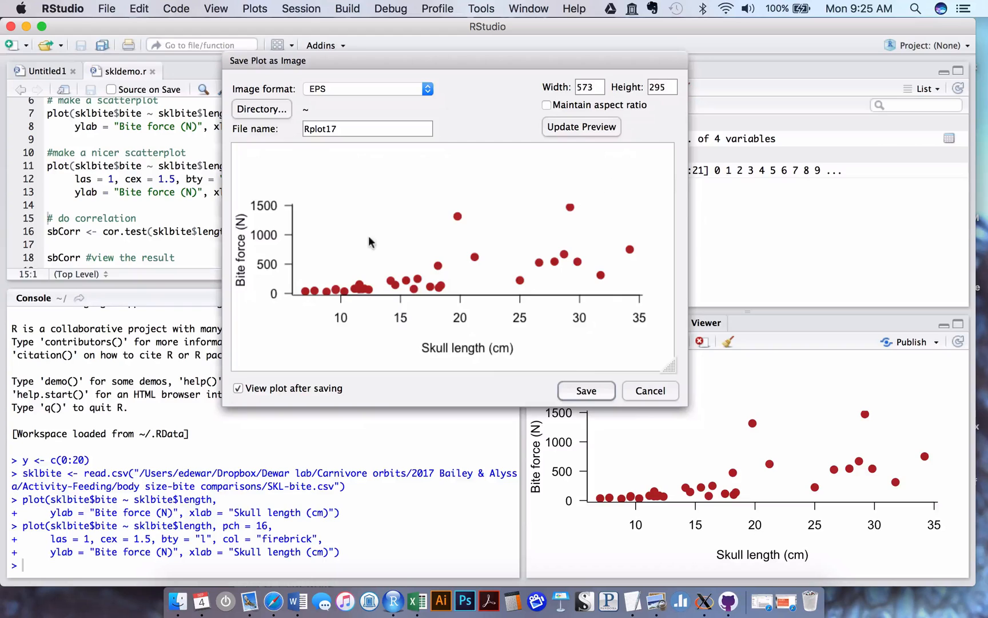
{"action": "mouse_move", "coordinate": [670, 370]}
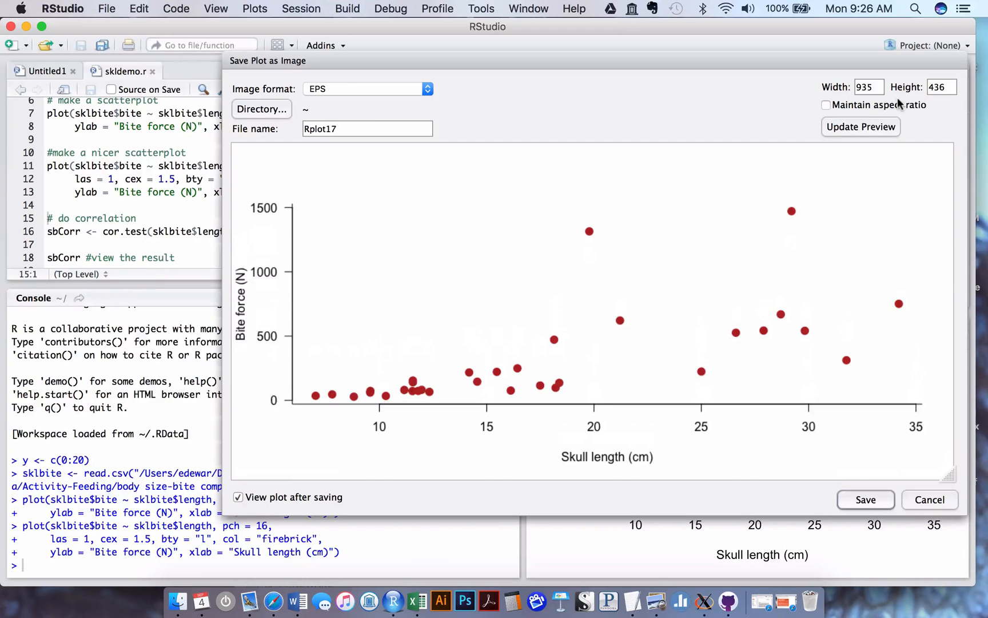
{"action": "mouse_move", "coordinate": [463, 141]}
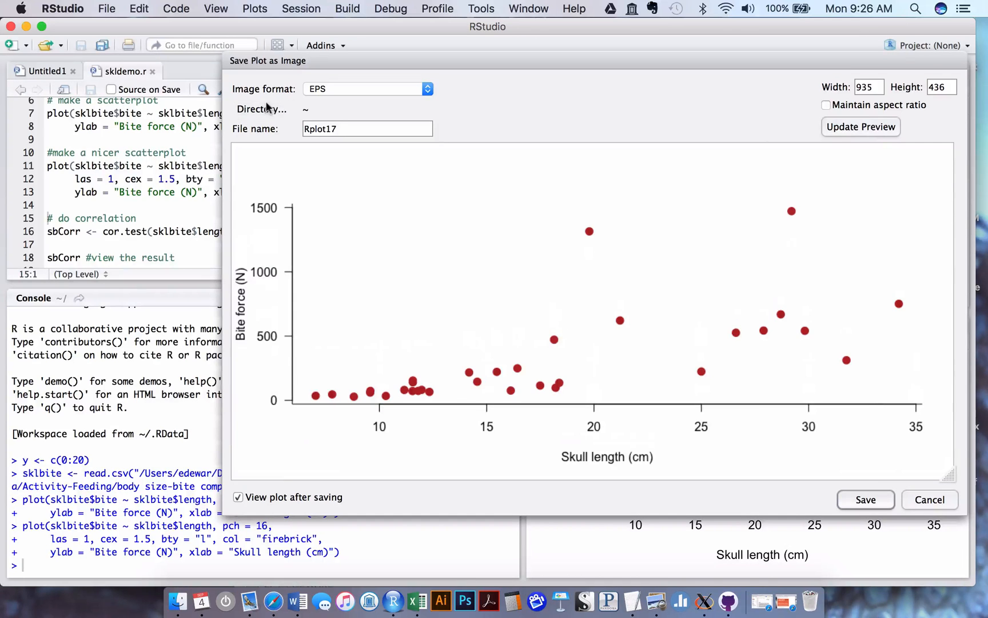
Choose the save folder and save the plot as Rplot17, viewing it afterwards
{"action": "left_click", "coordinate": [260, 108]}
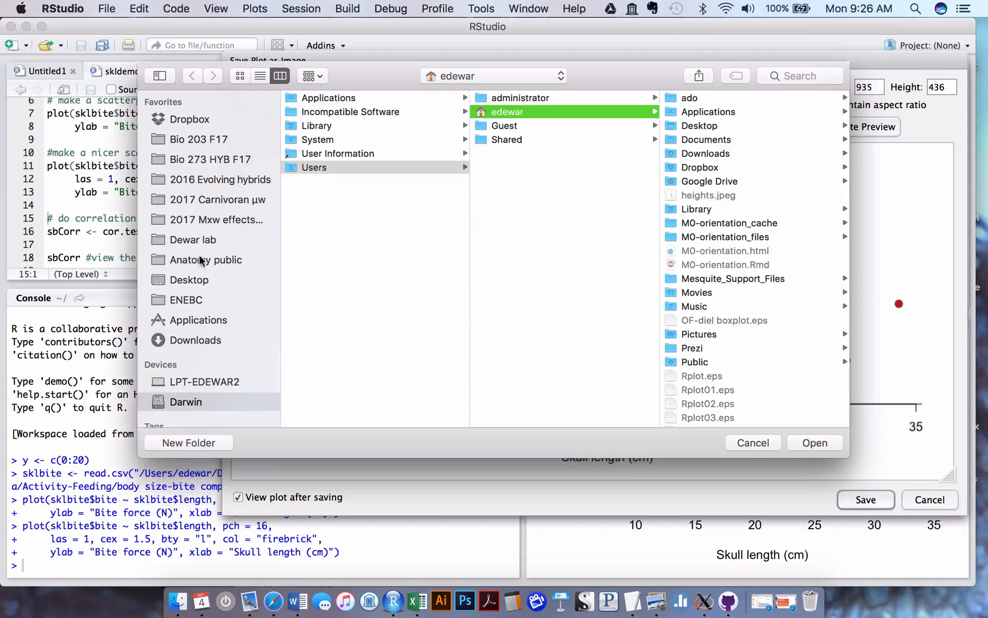
{"action": "left_click", "coordinate": [189, 279]}
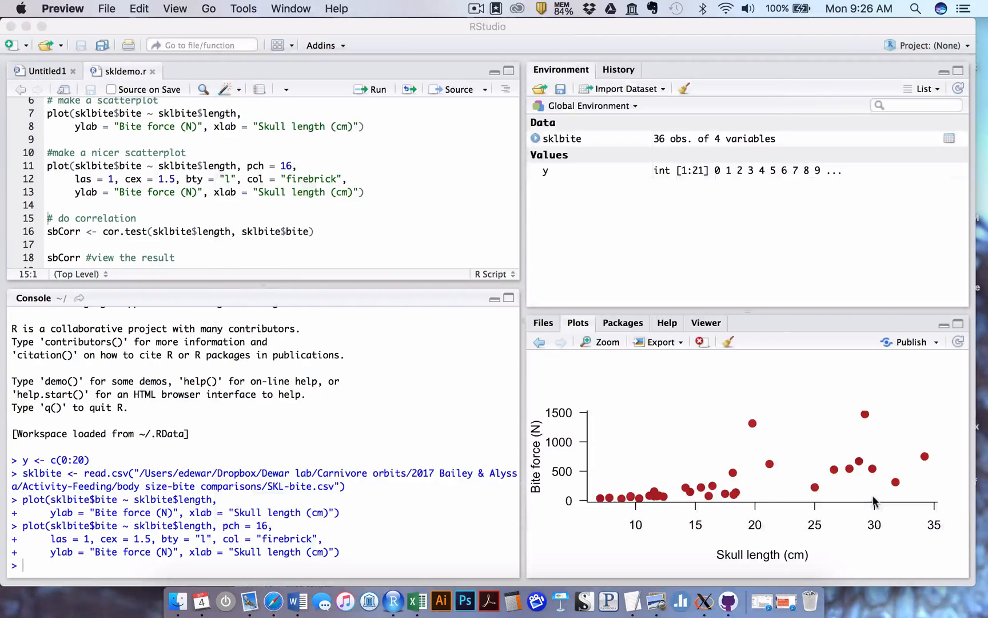
{"action": "left_click", "coordinate": [607, 342]}
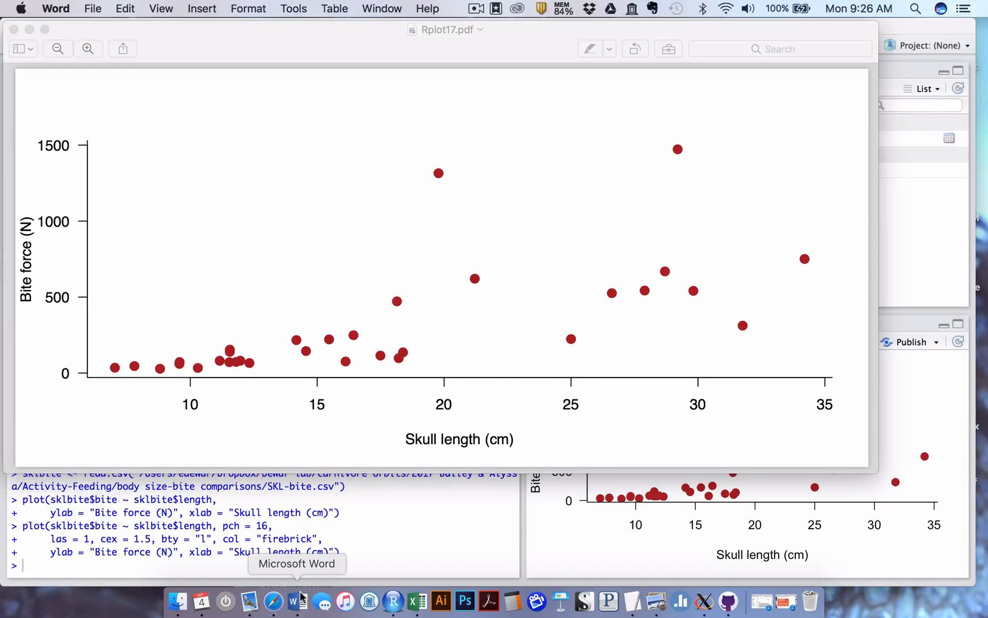
Insert the exported EPS scatterplot into the blank Word document Document8
{"action": "left_click", "coordinate": [294, 600]}
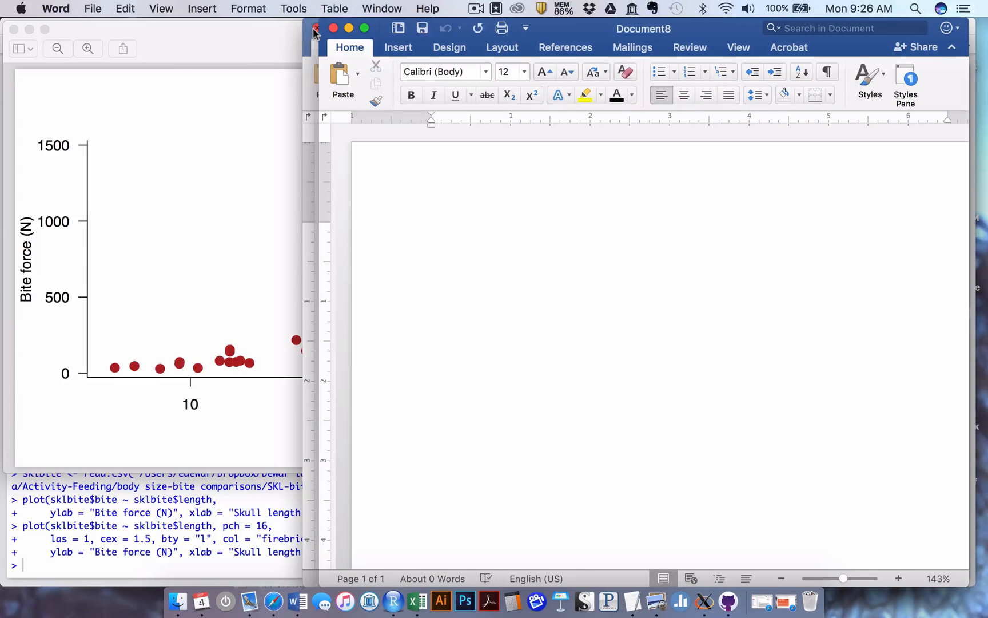
{"action": "left_click", "coordinate": [316, 28]}
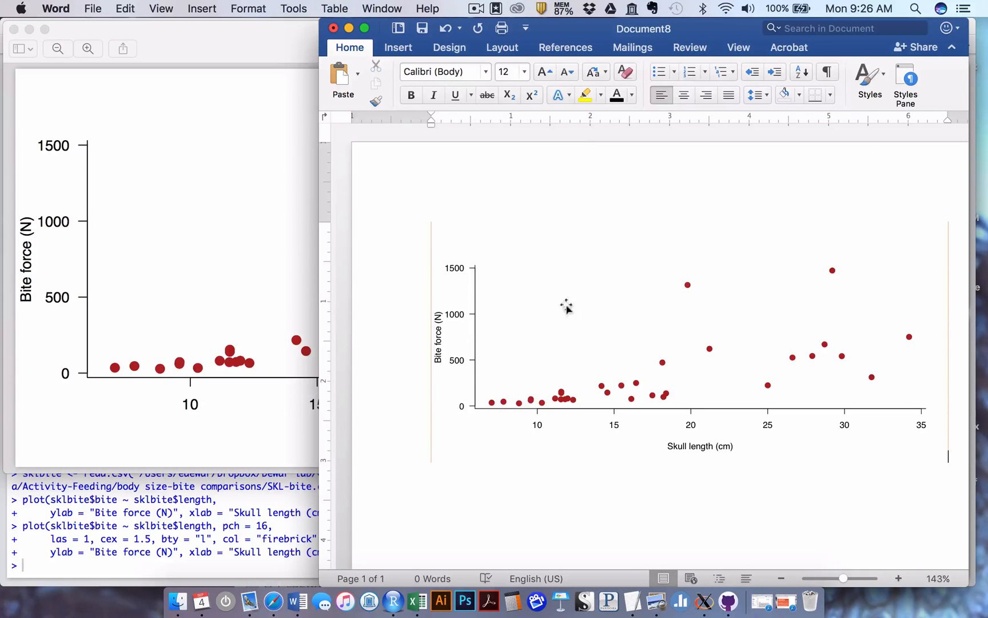
{"action": "mouse_move", "coordinate": [495, 481]}
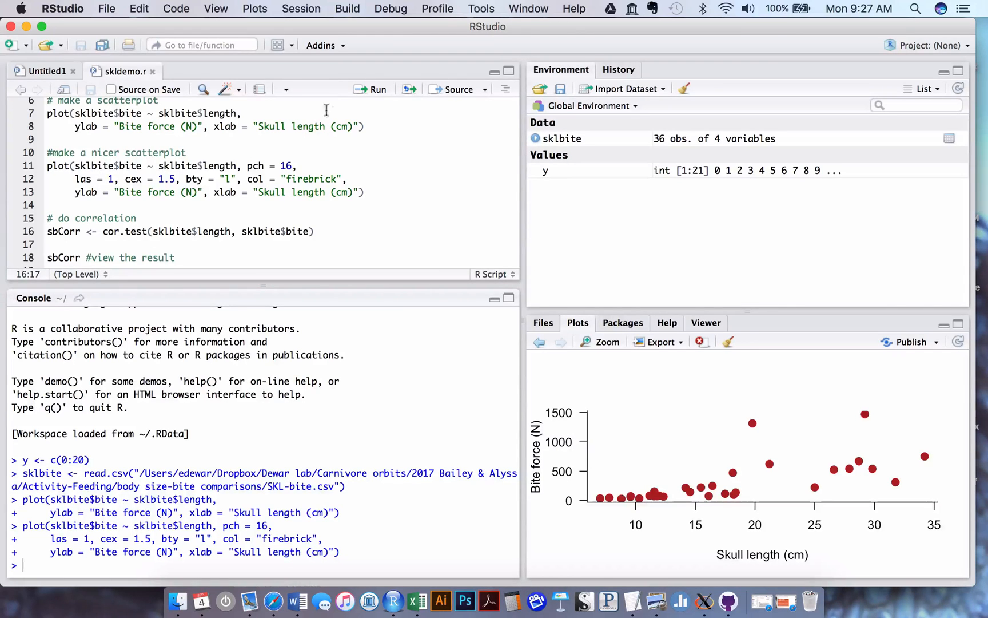
{"action": "mouse_move", "coordinate": [368, 90]}
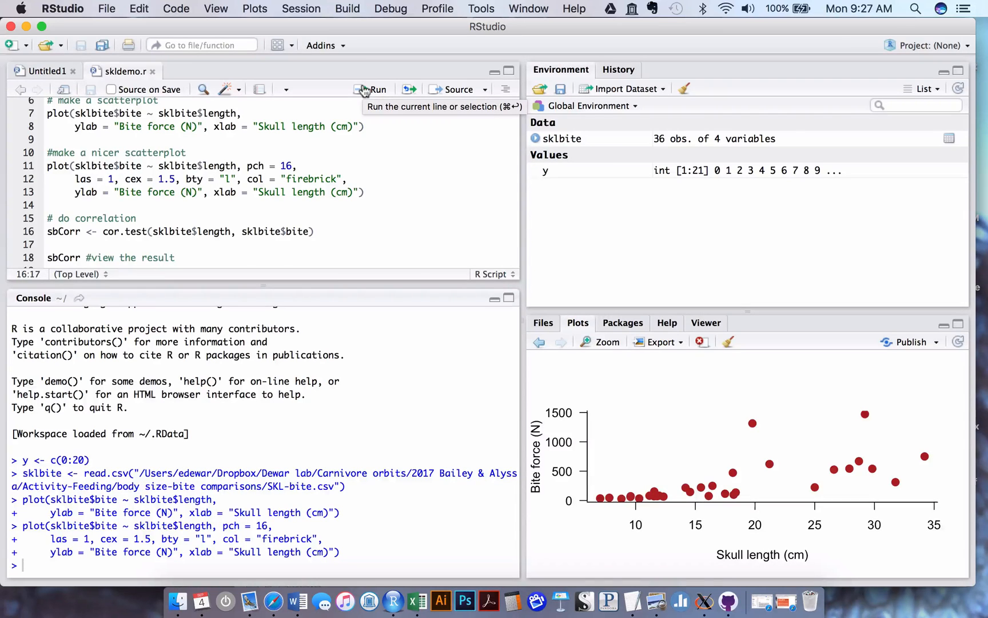
Run cor.test on skull length and bite force, store sbCorr, and print Pearson r = 0.681 (p = 1.787e-05)
{"action": "left_click", "coordinate": [378, 89]}
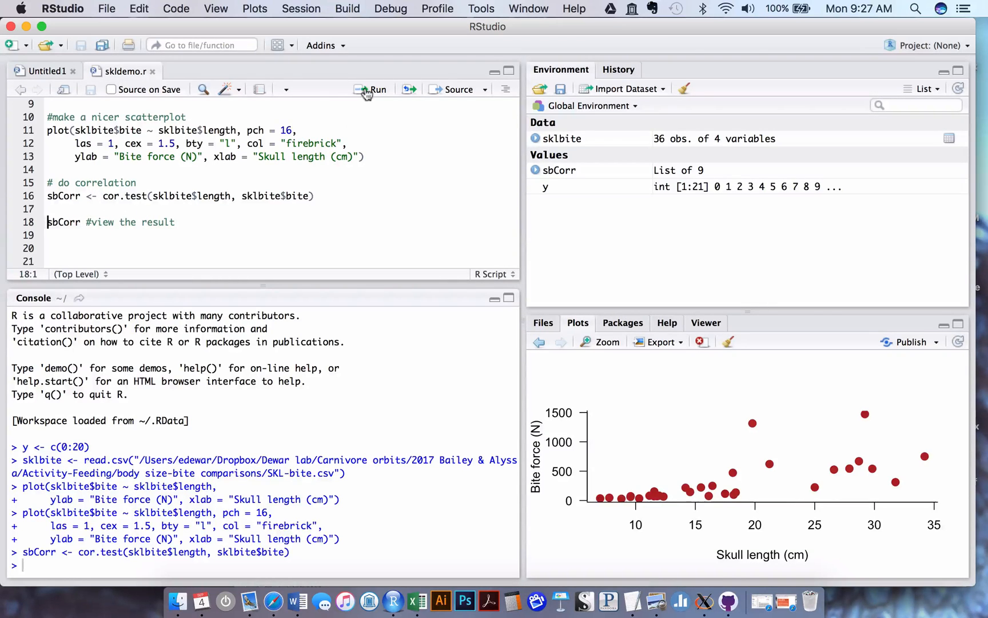
{"action": "left_click", "coordinate": [377, 89]}
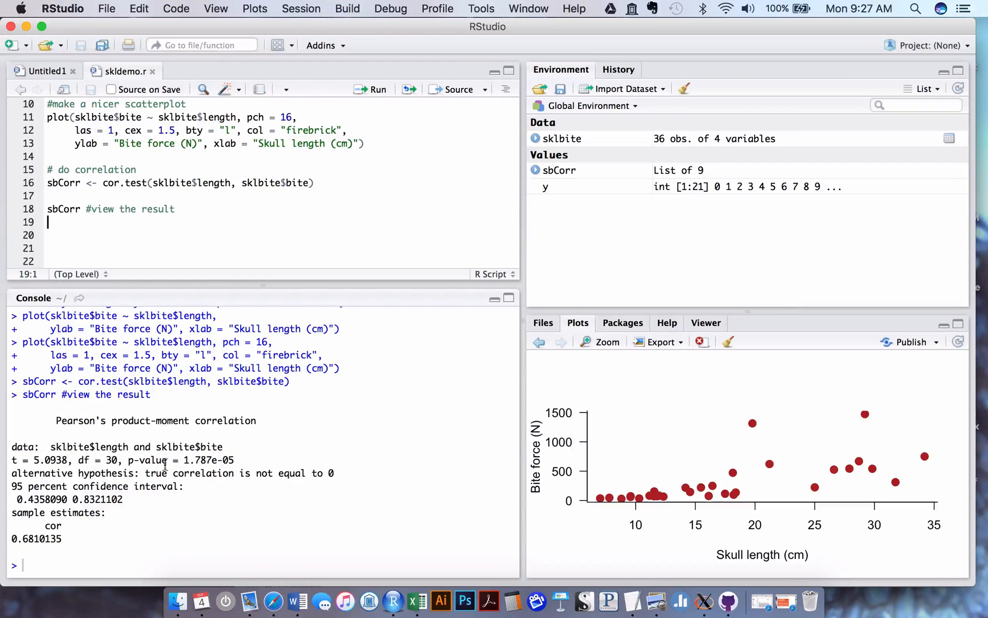